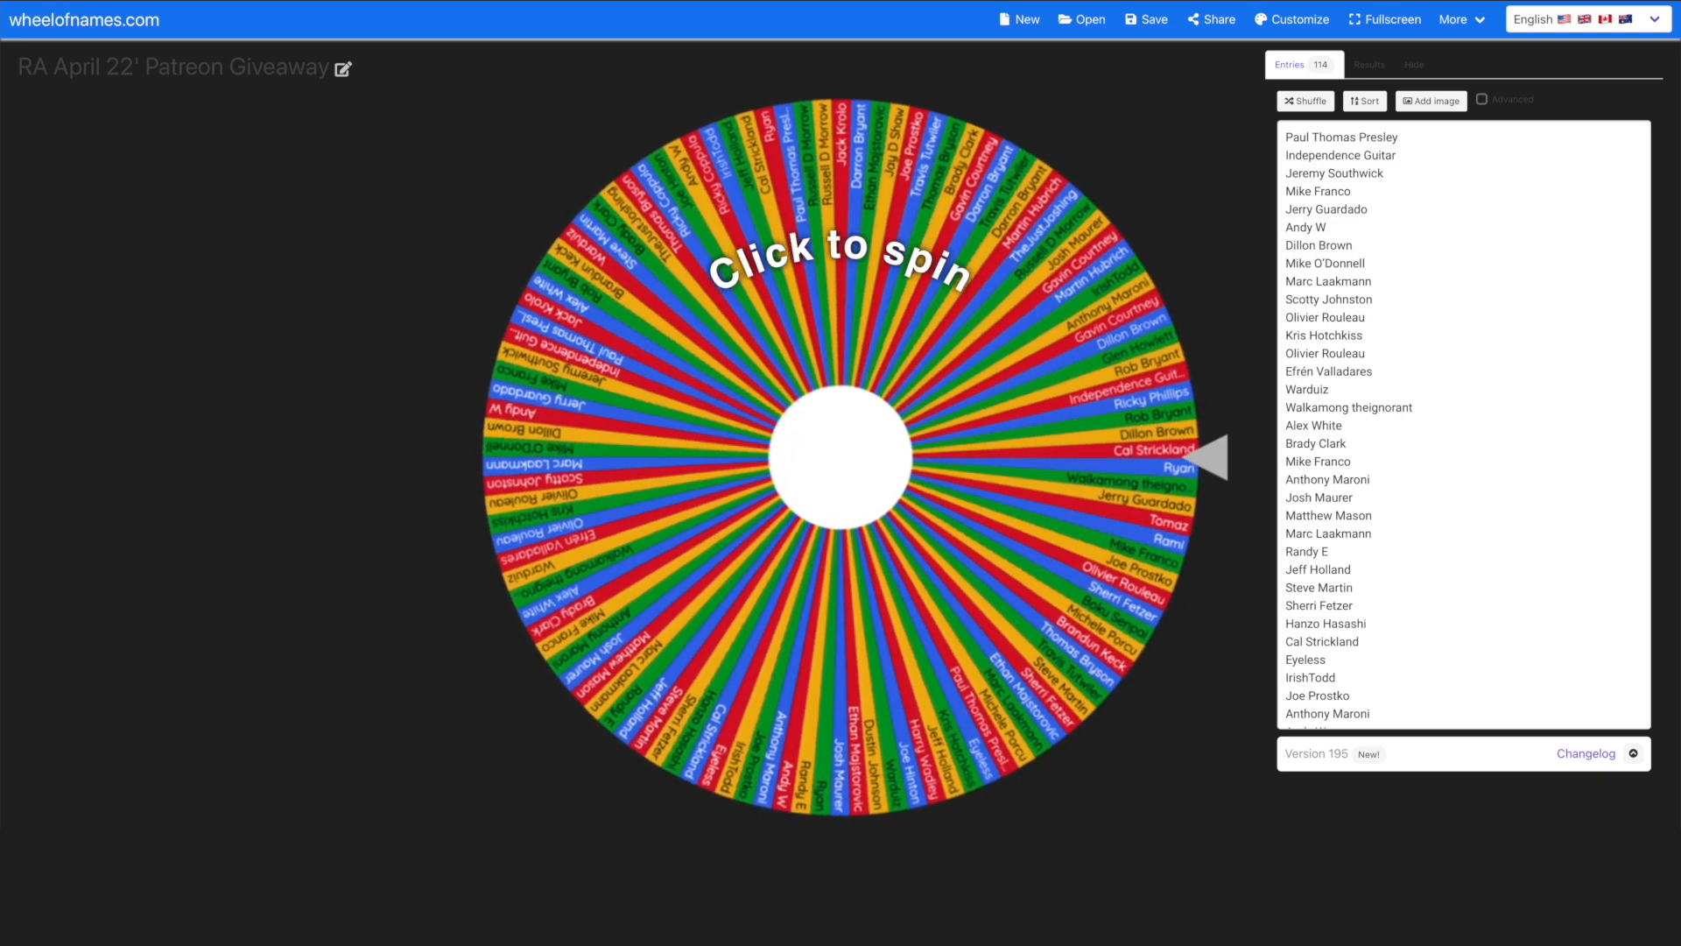
pyautogui.click(842, 450)
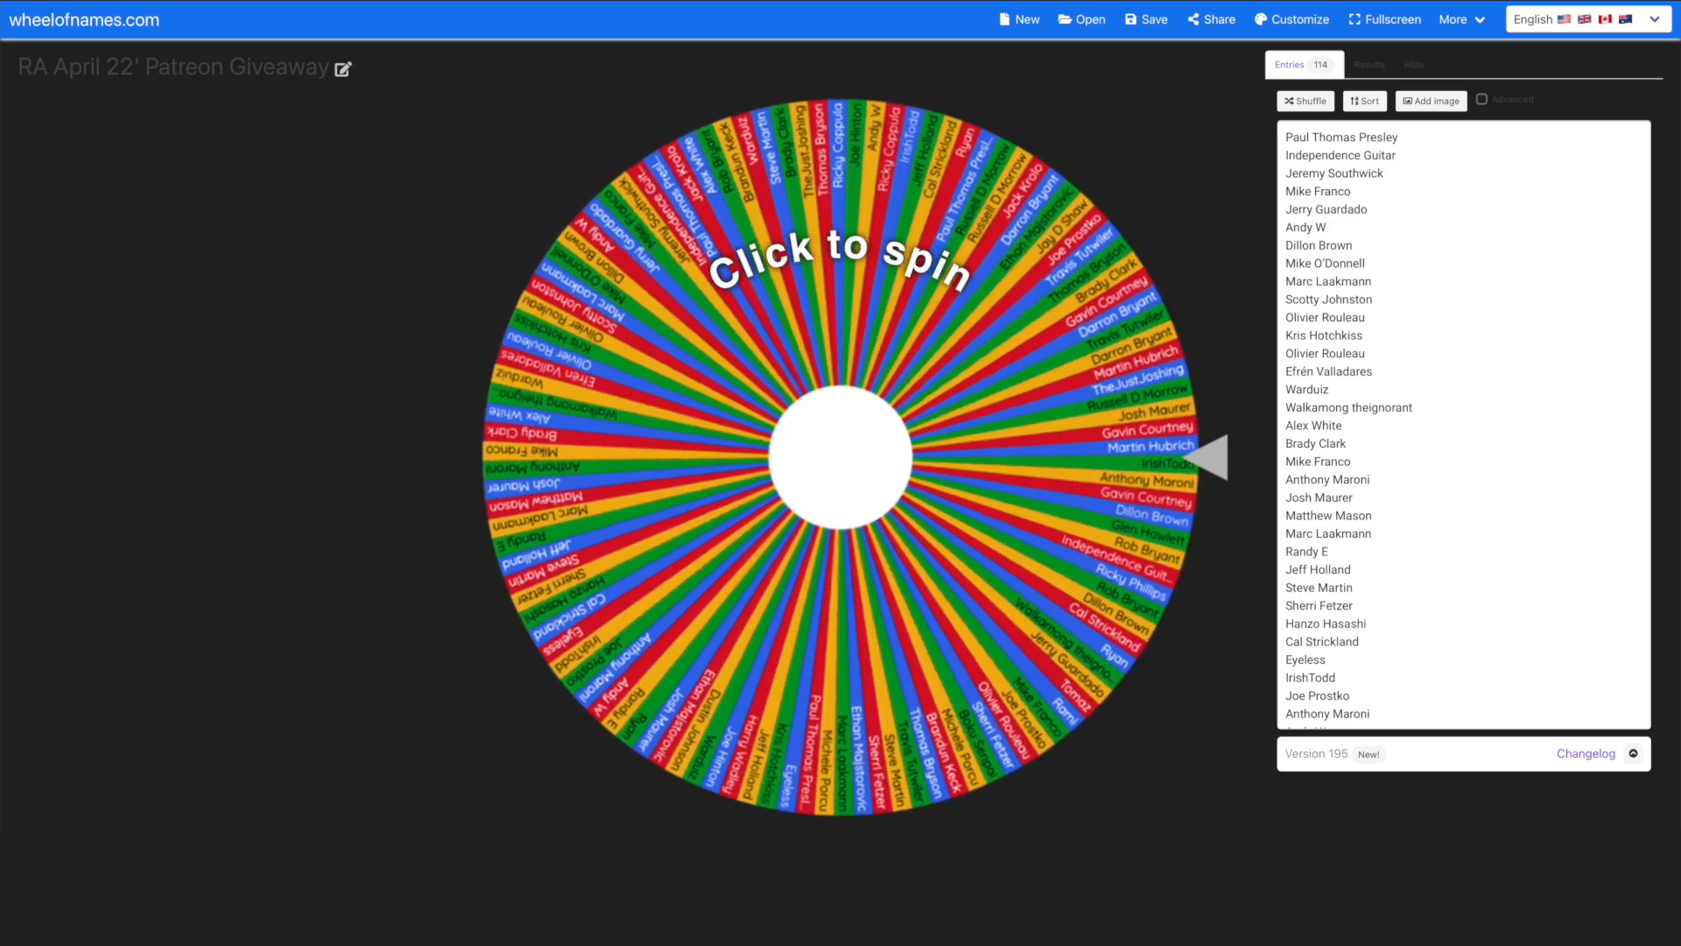
pyautogui.click(842, 449)
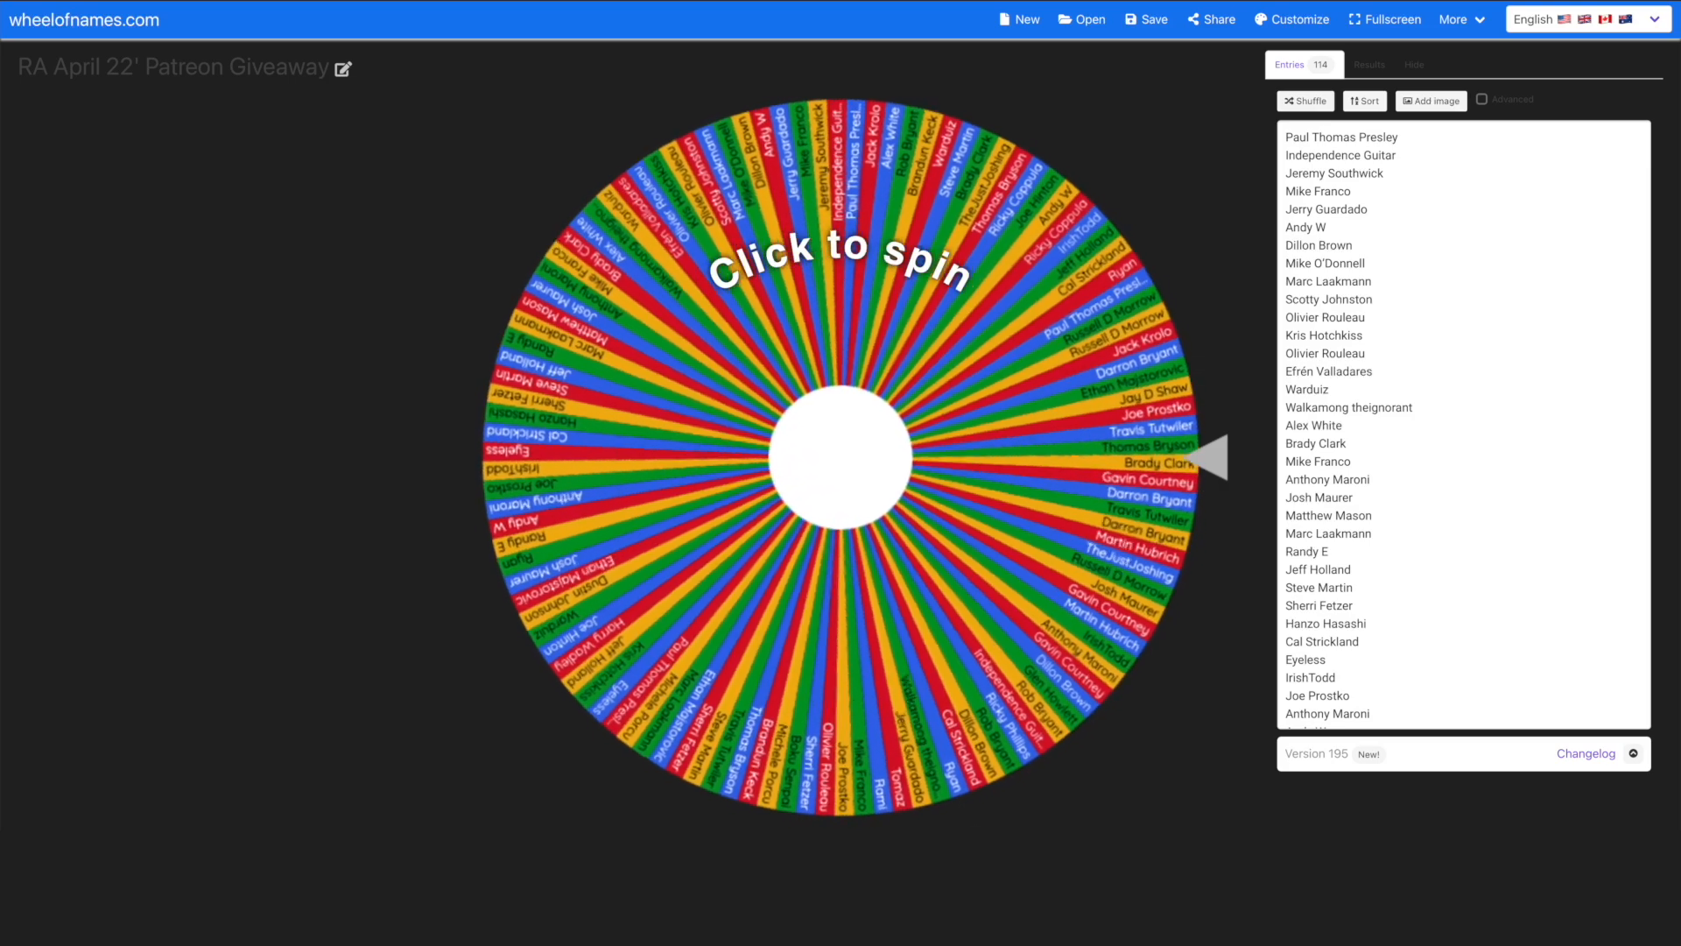
pyautogui.click(841, 450)
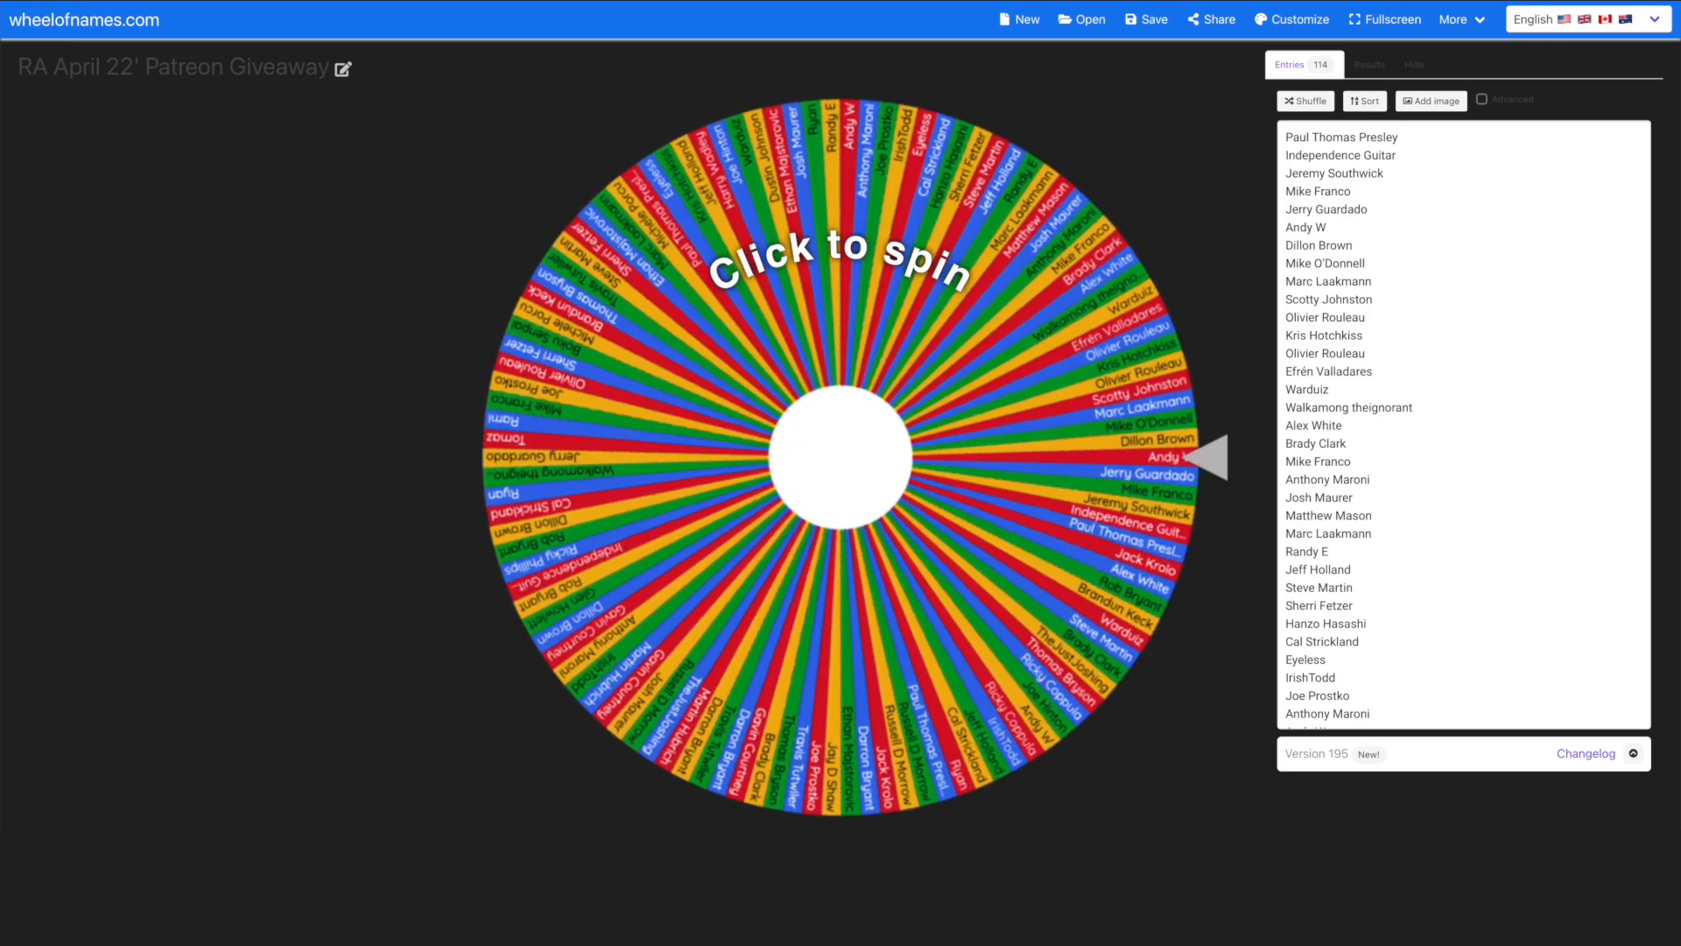
pyautogui.click(843, 422)
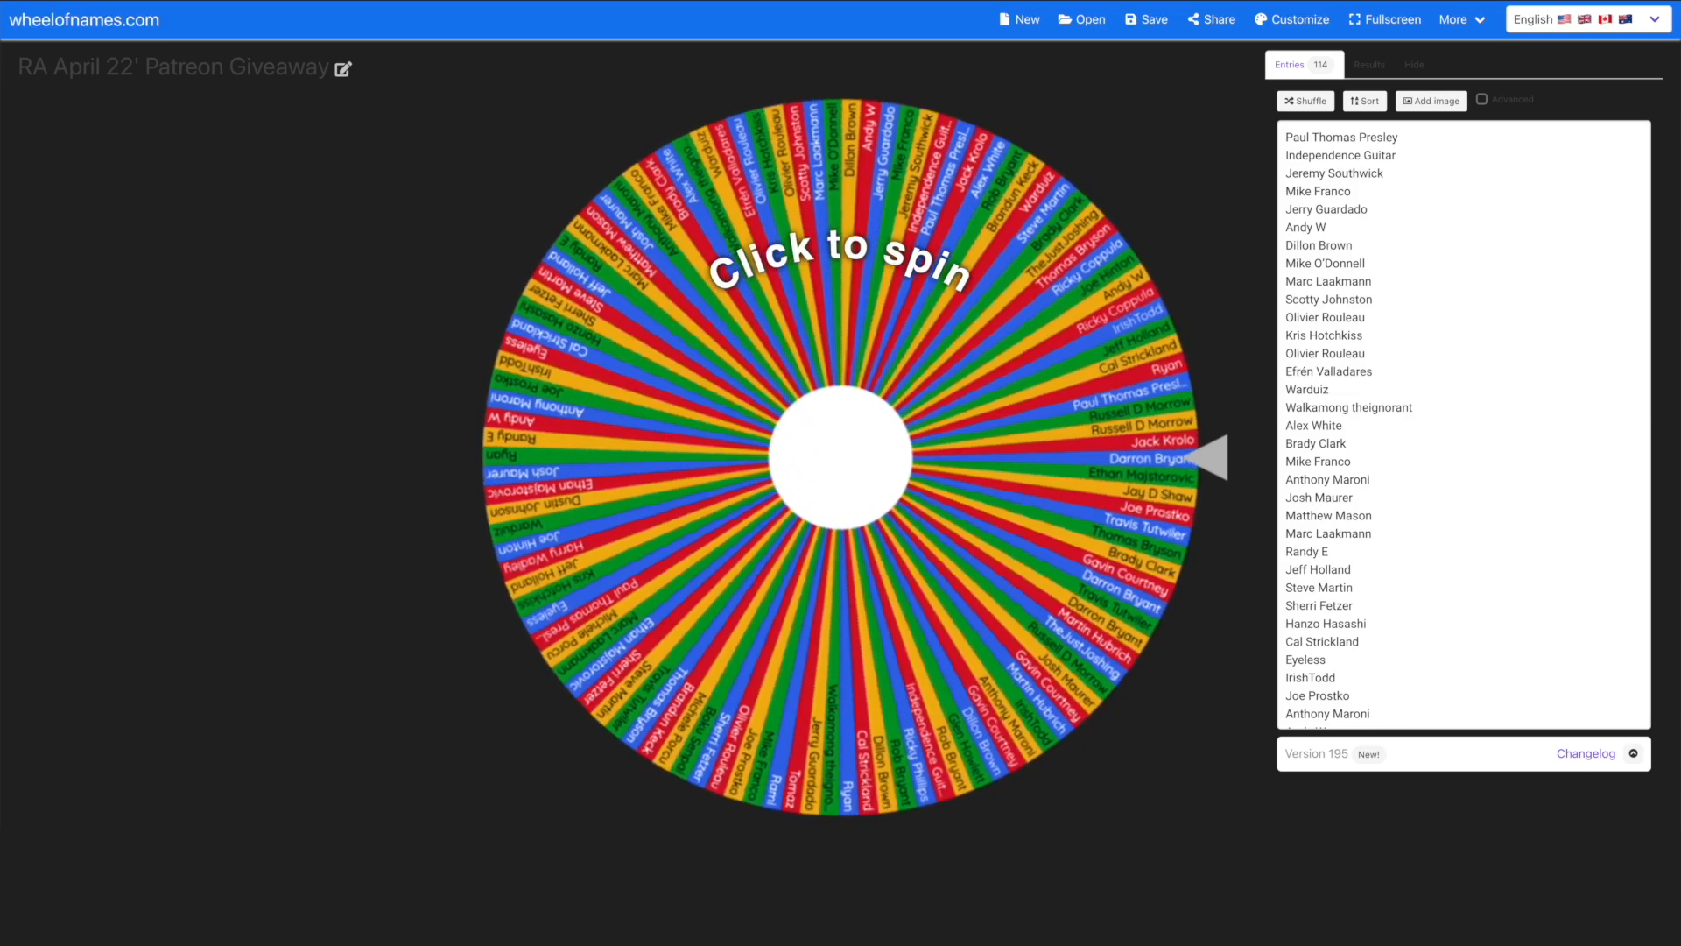
pyautogui.click(842, 450)
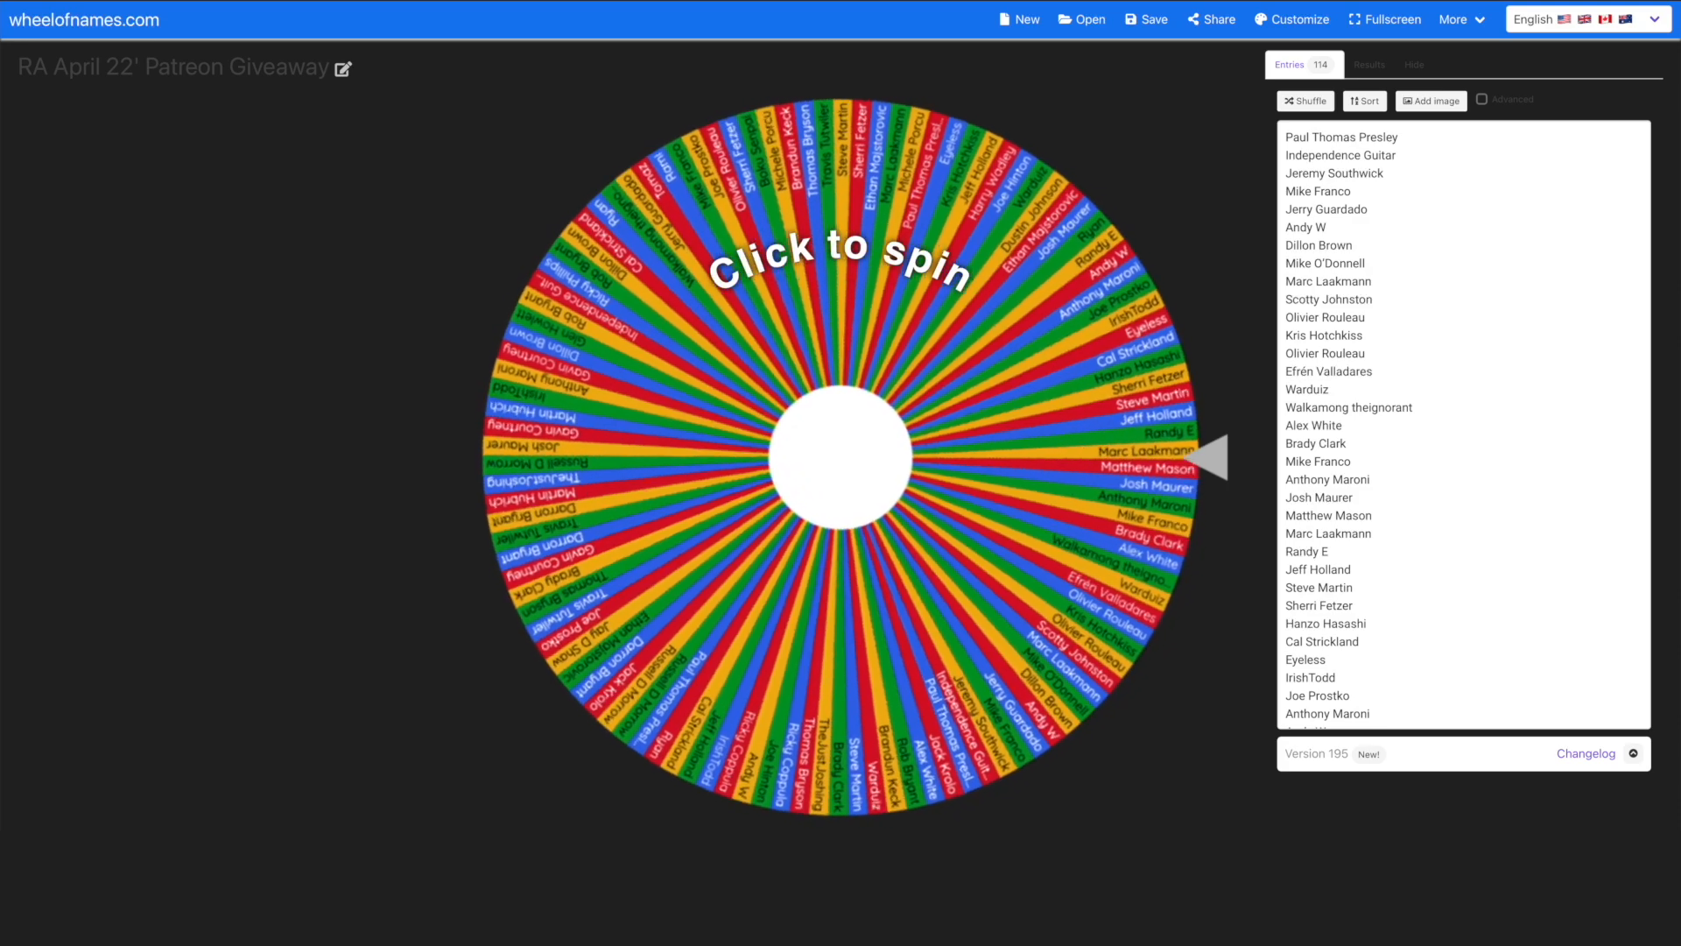
pyautogui.click(841, 451)
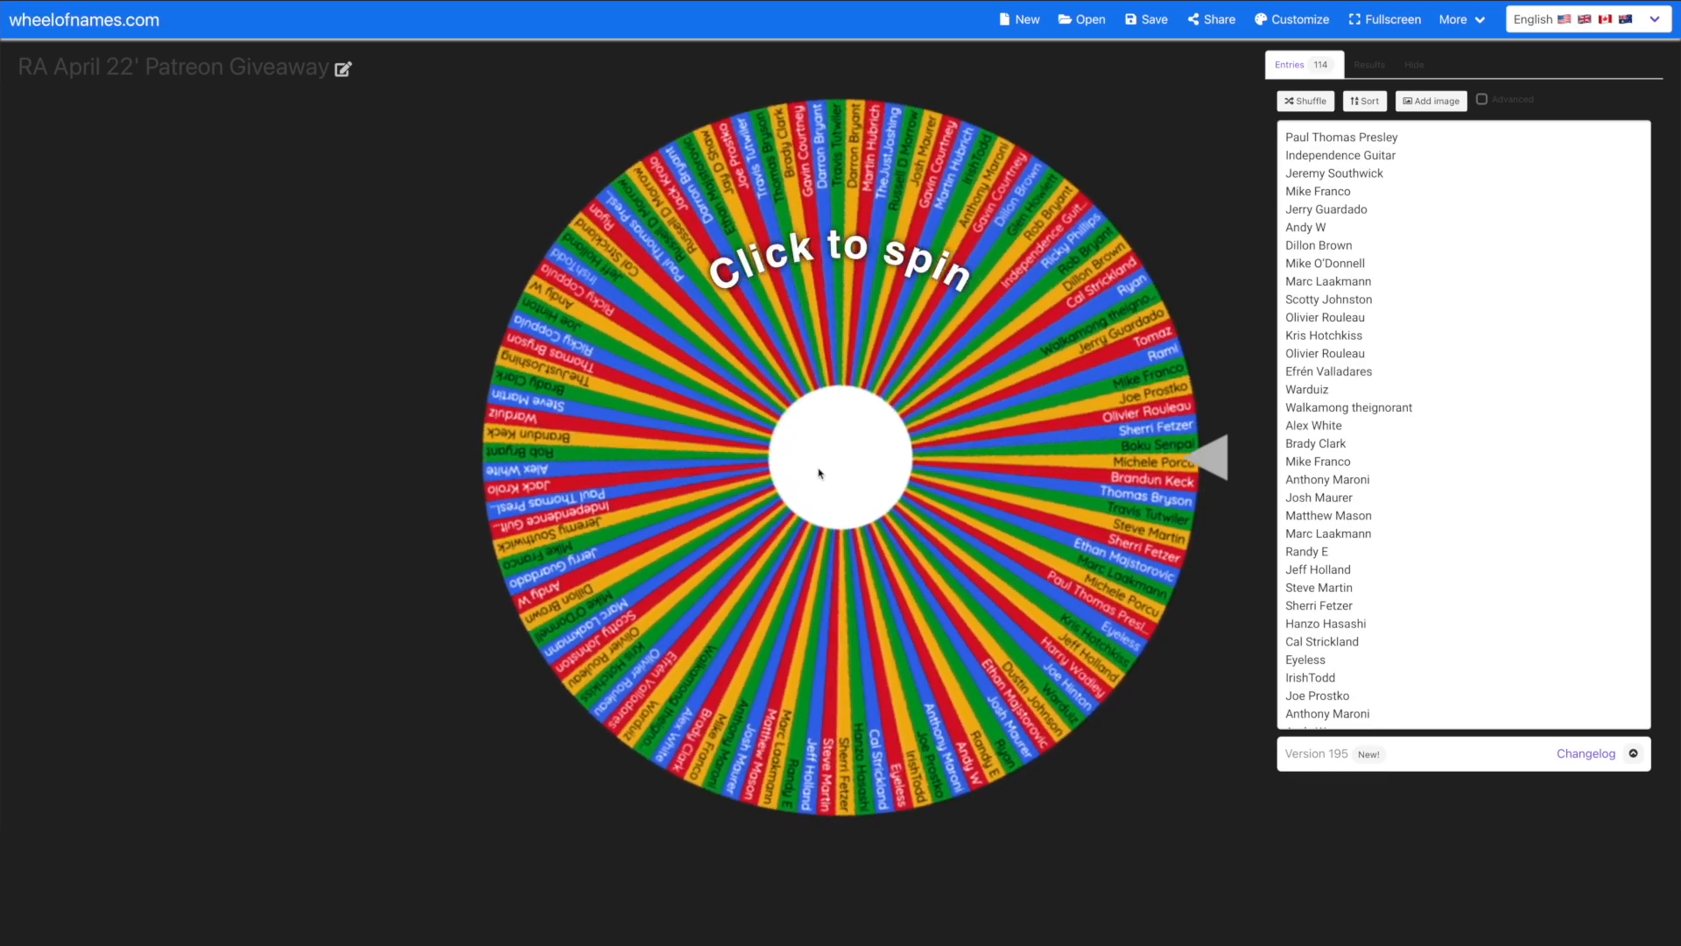
pyautogui.click(837, 454)
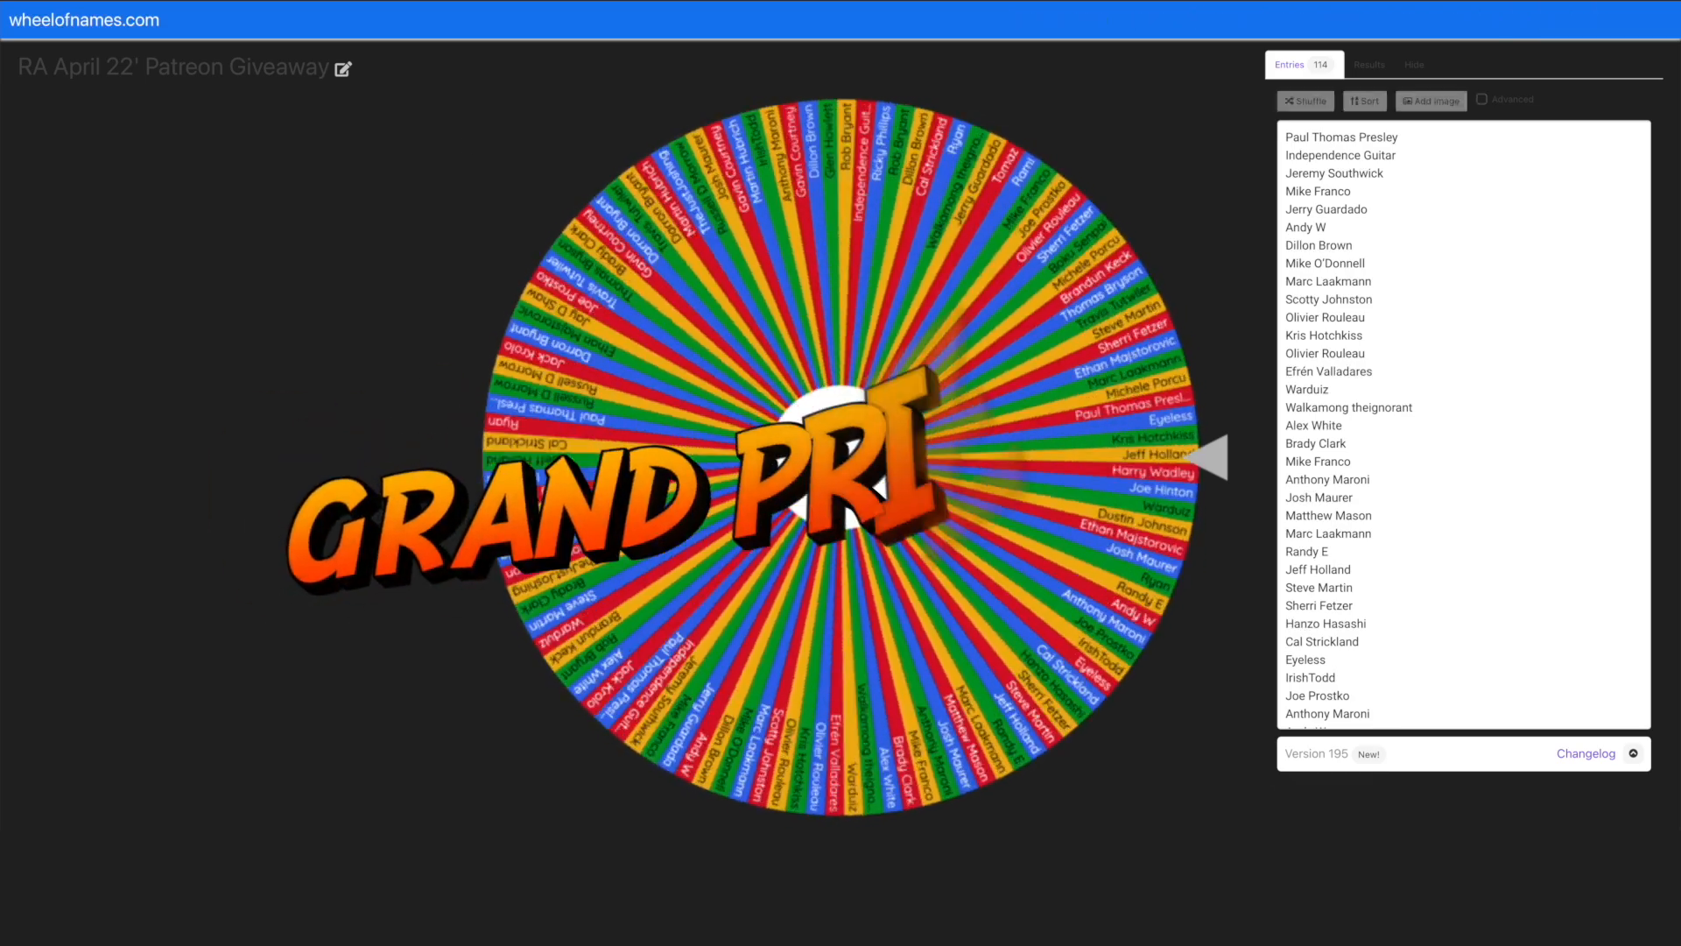
pyautogui.click(846, 450)
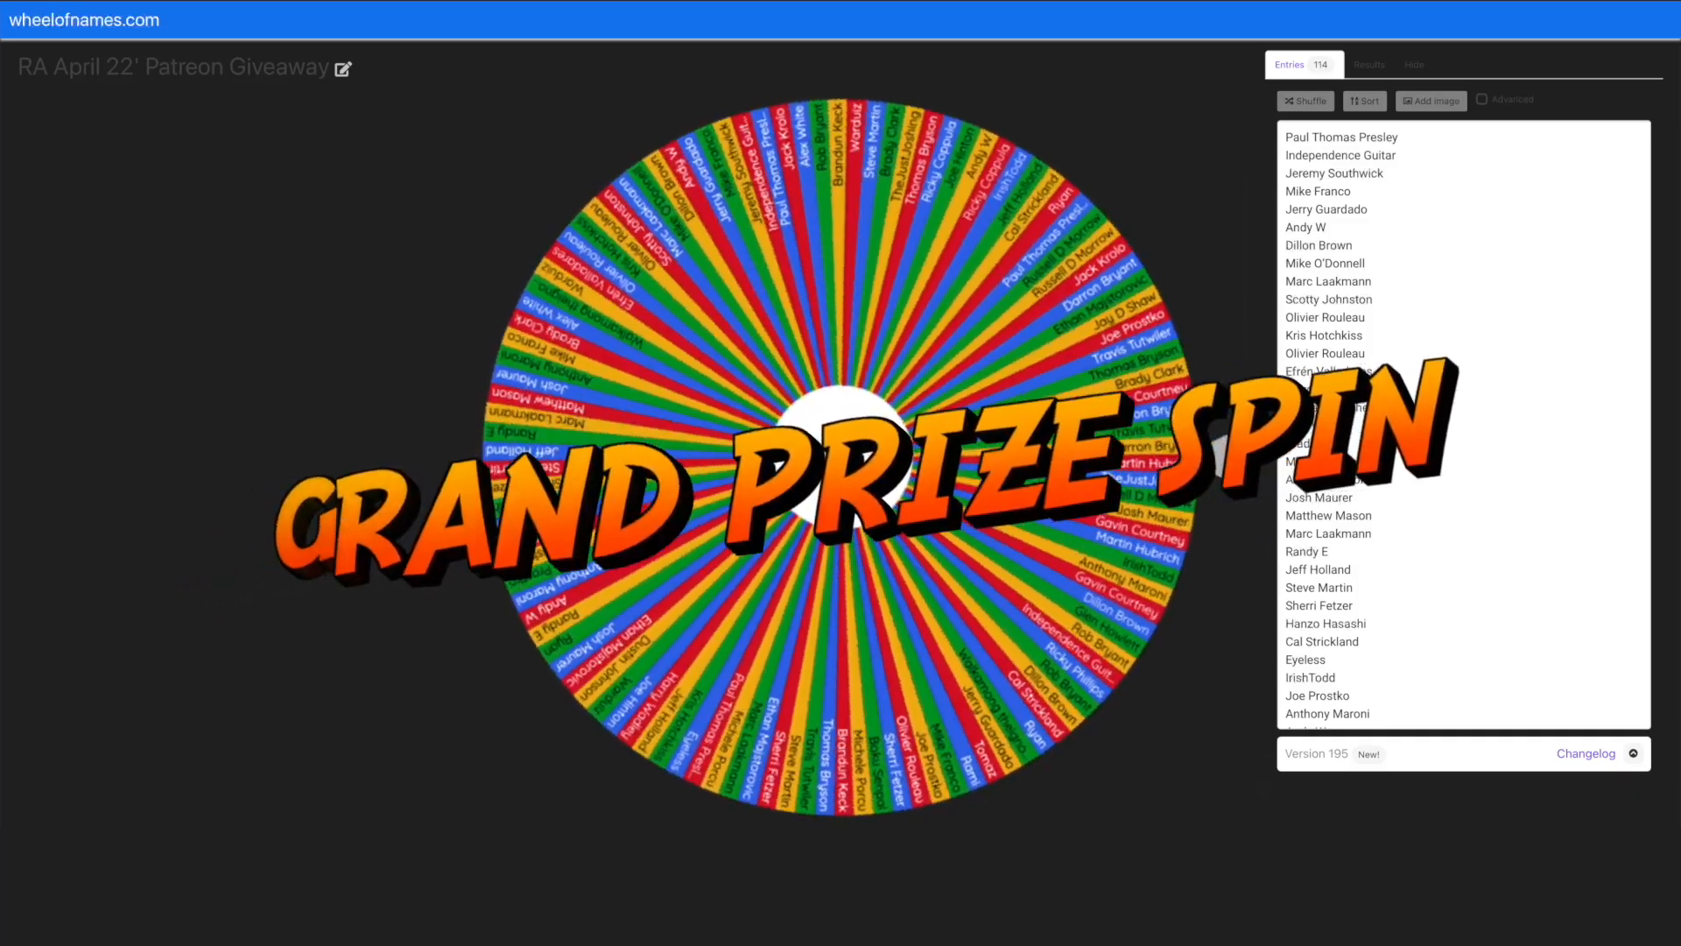
pyautogui.click(842, 467)
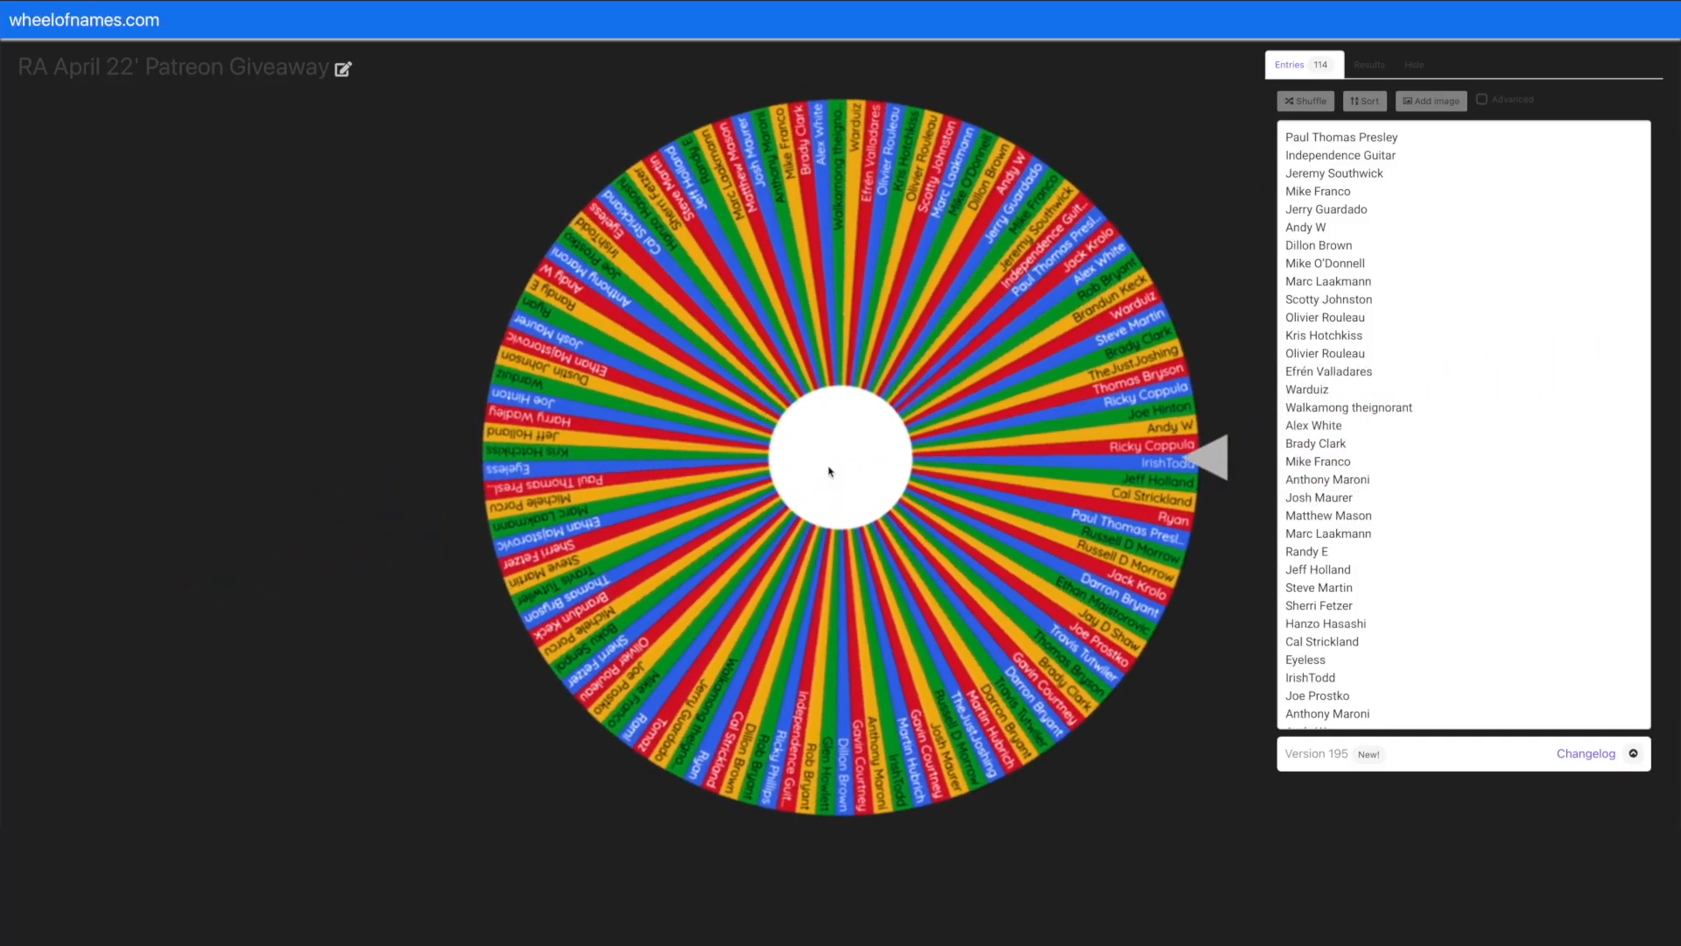
pyautogui.click(842, 450)
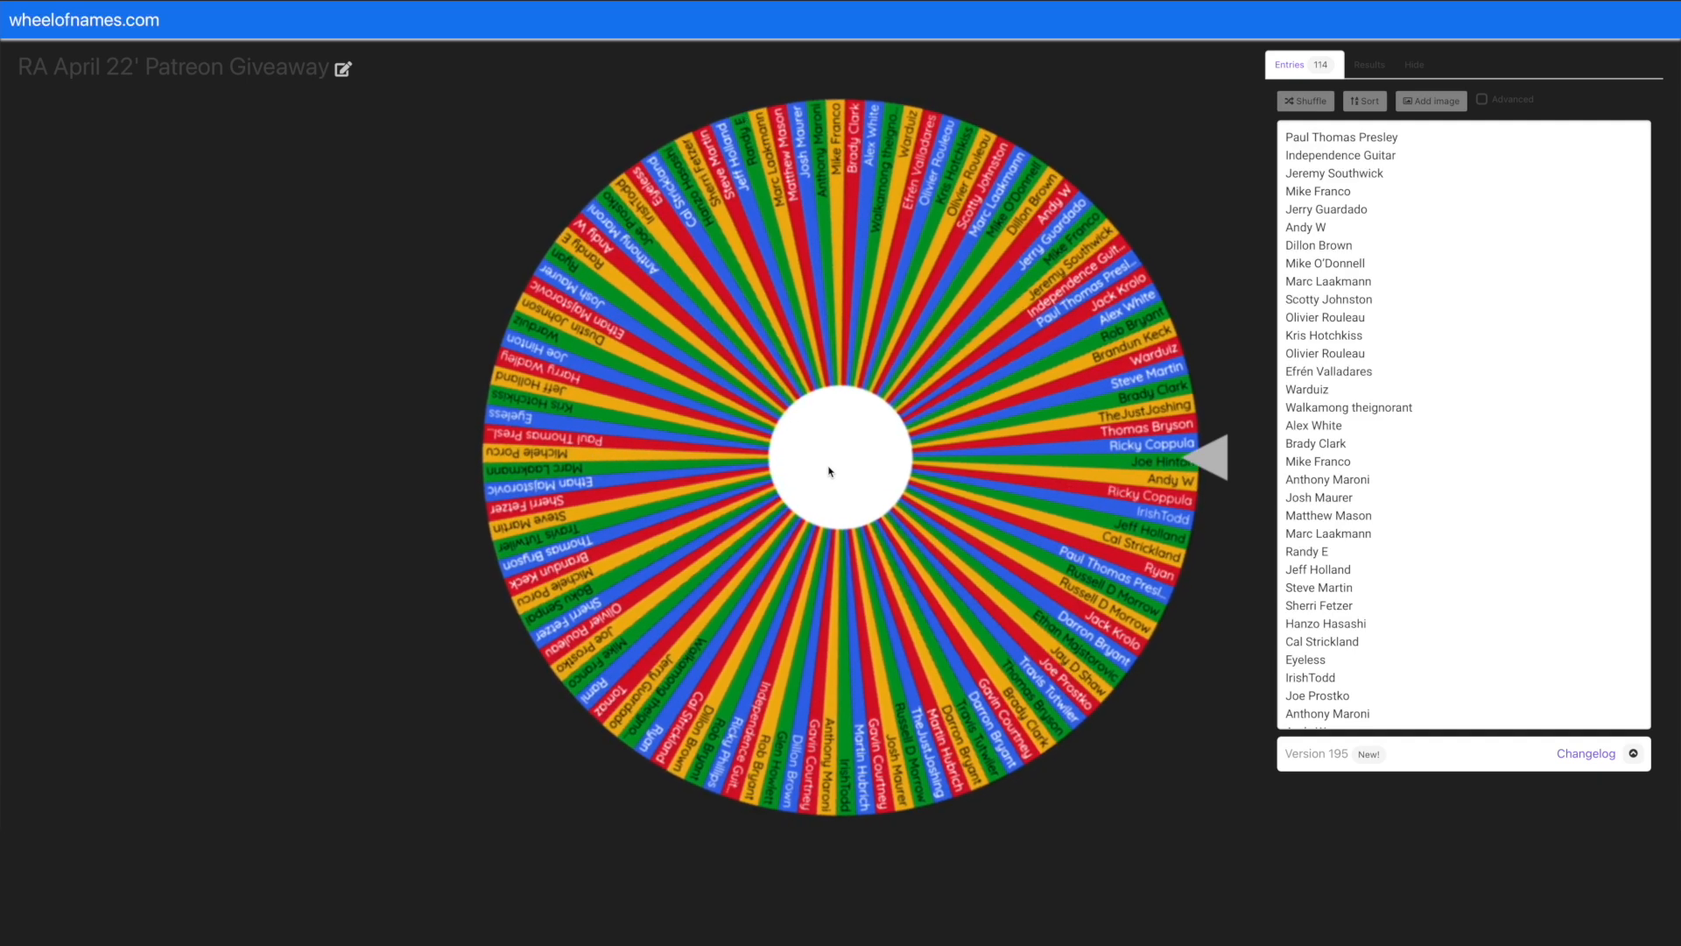
pyautogui.click(831, 462)
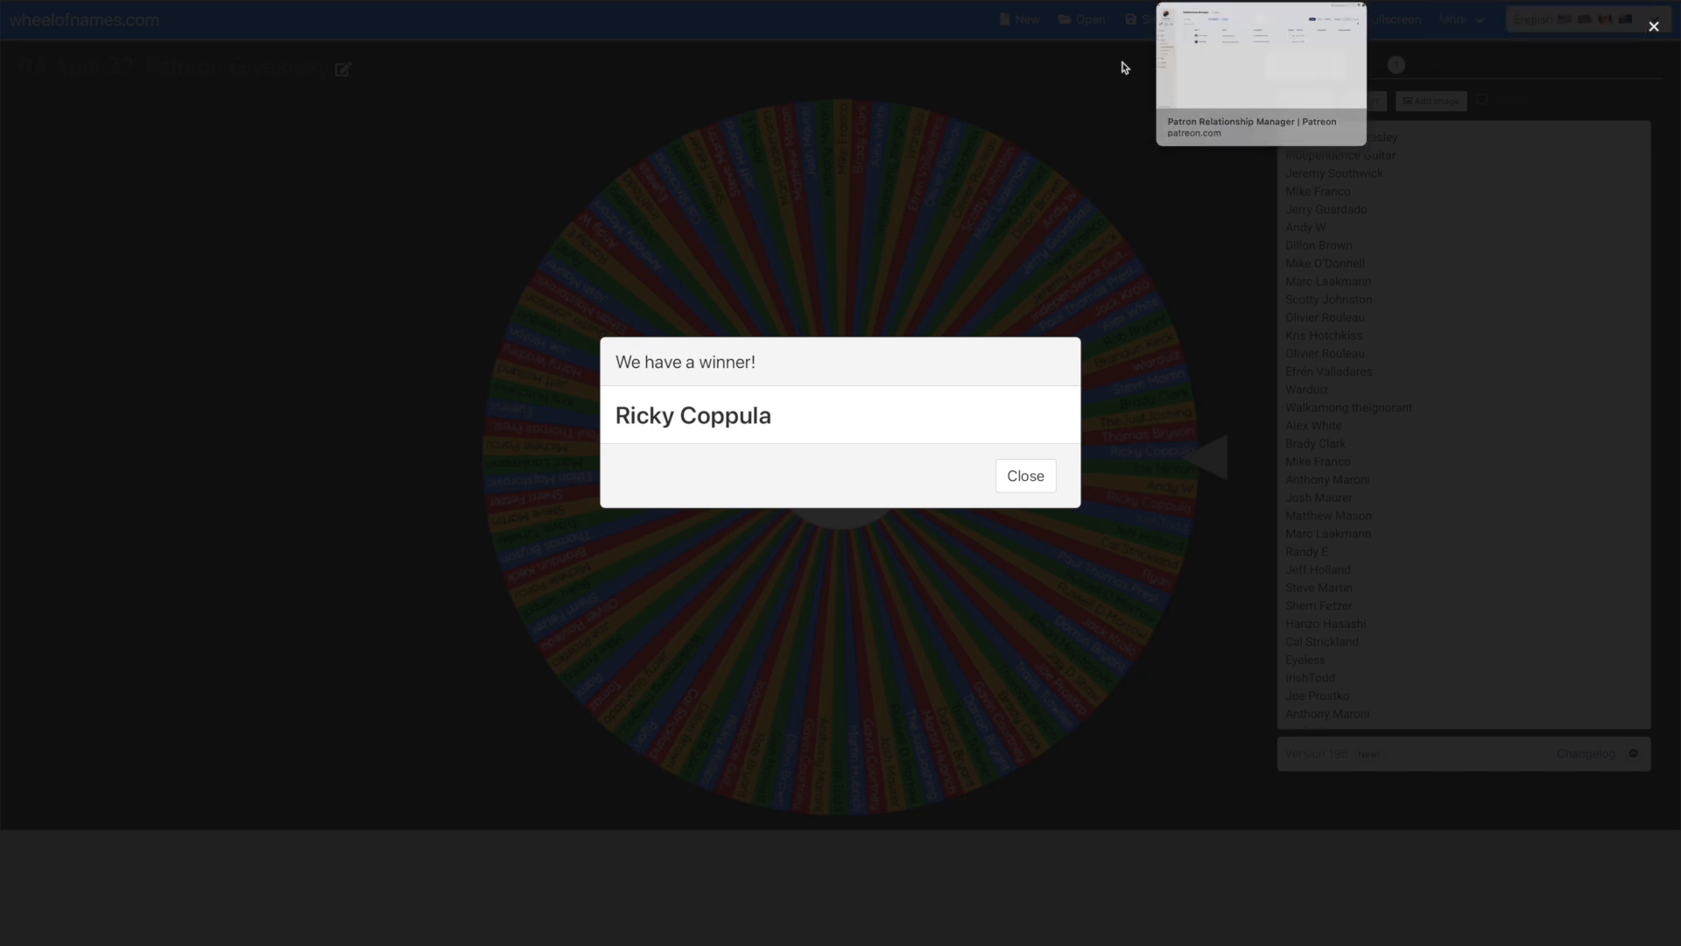
pyautogui.moveTo(1107, 95)
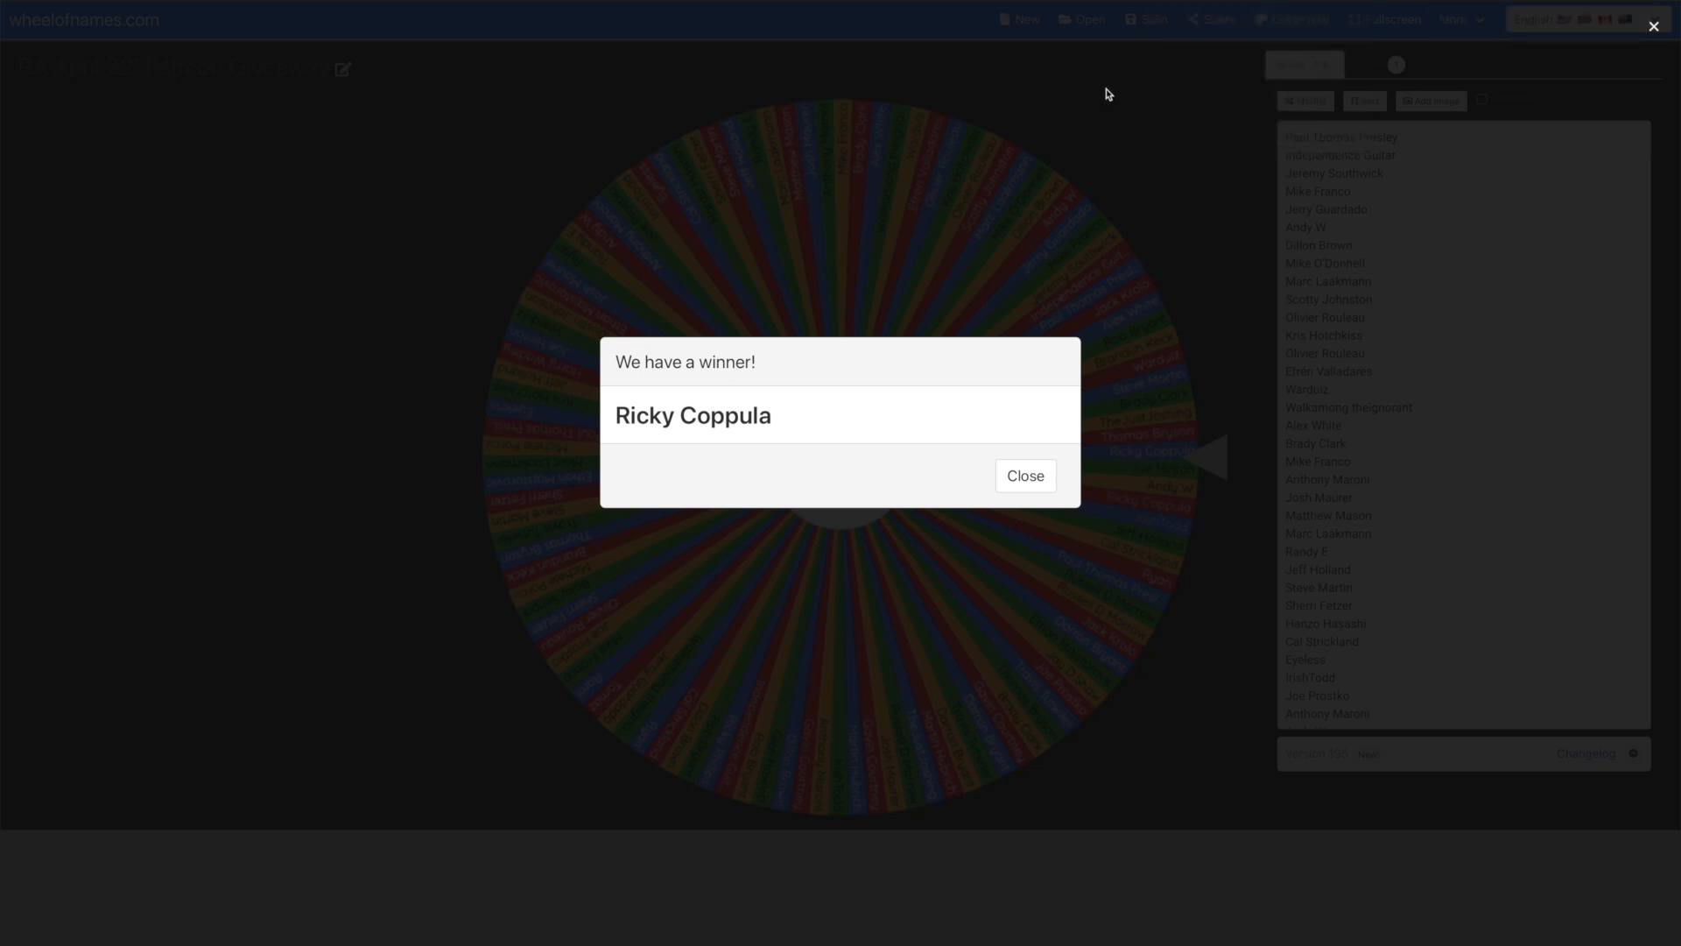
pyautogui.click(1023, 475)
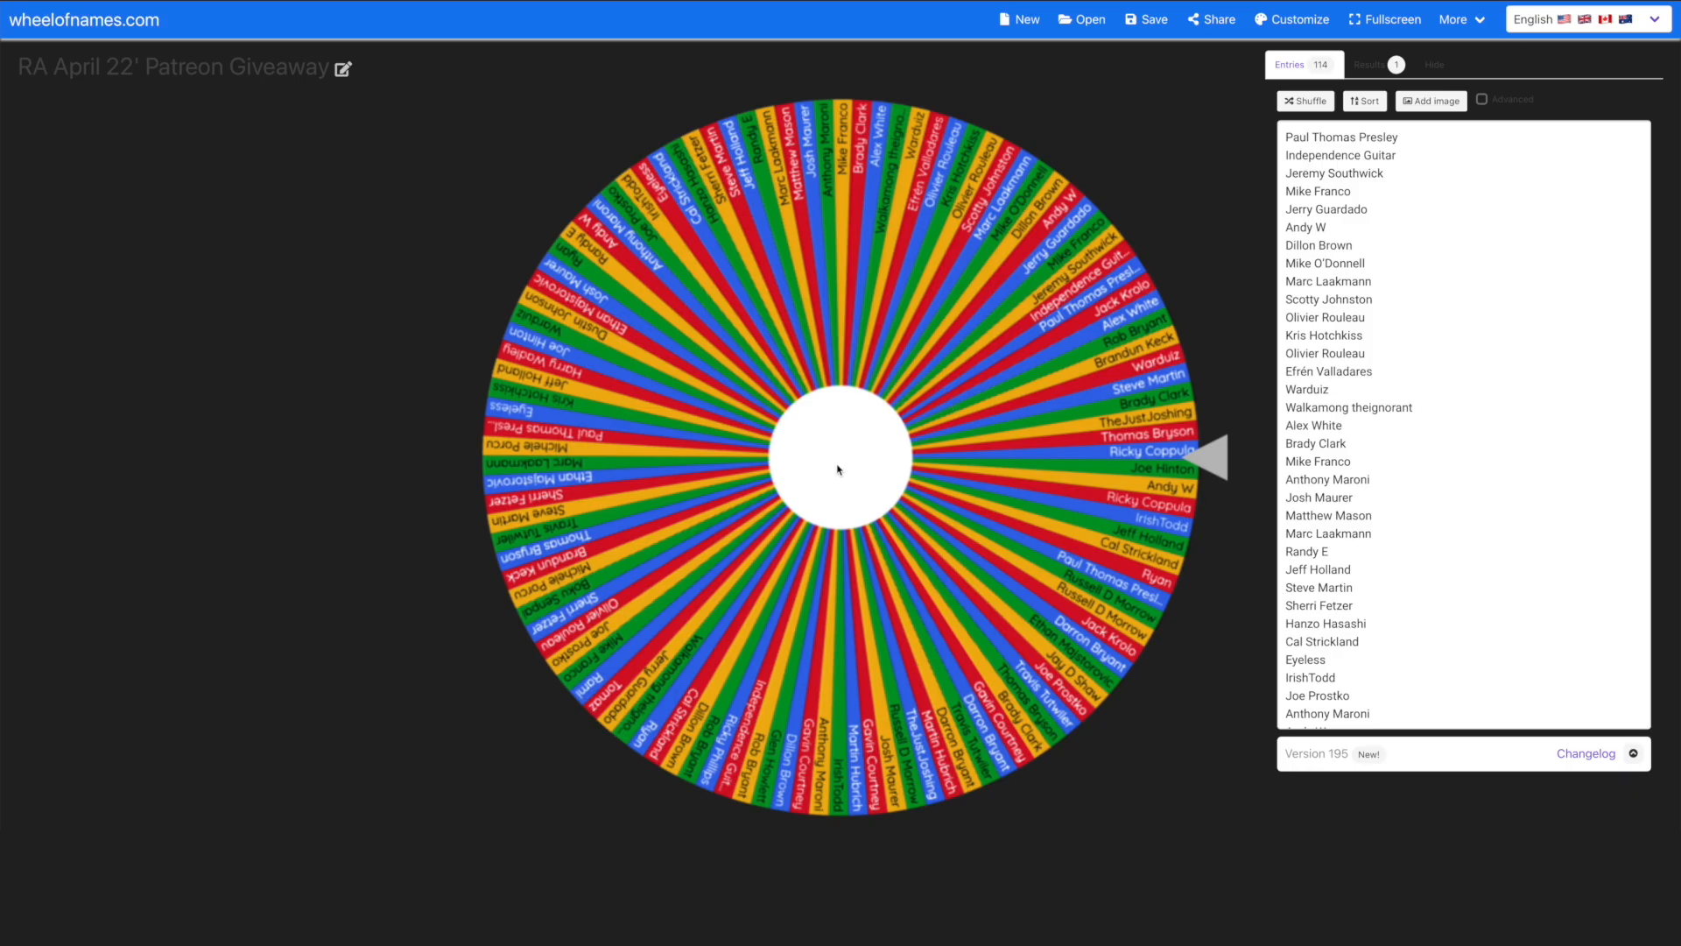
pyautogui.click(840, 469)
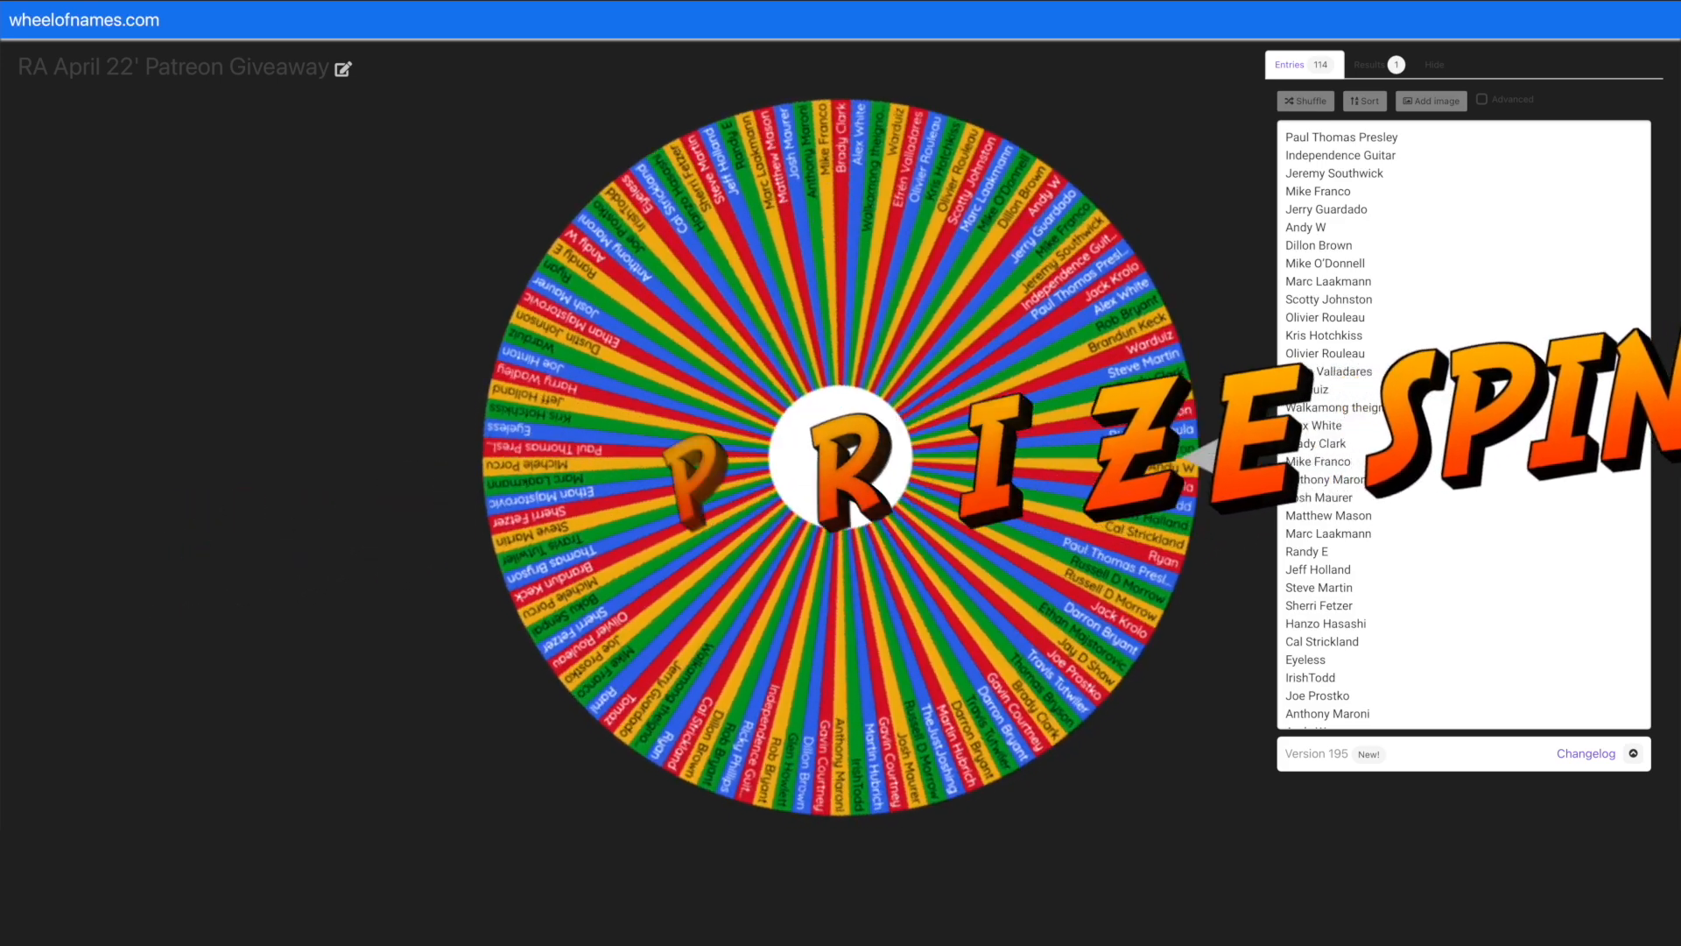
pyautogui.click(842, 455)
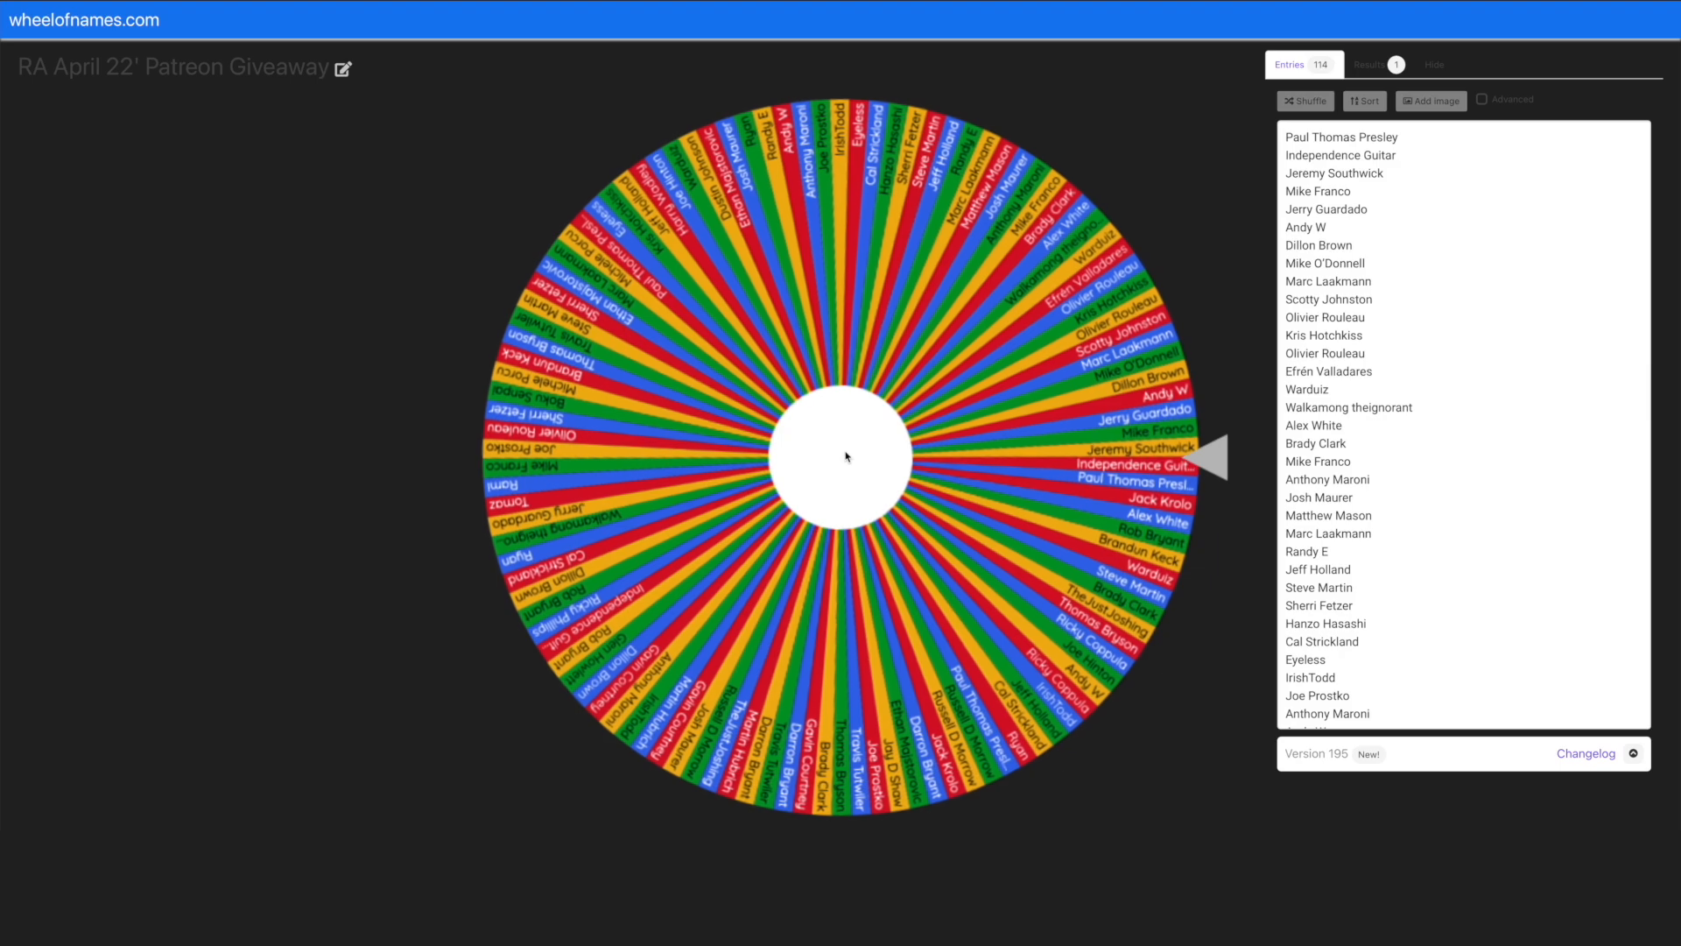
pyautogui.click(845, 456)
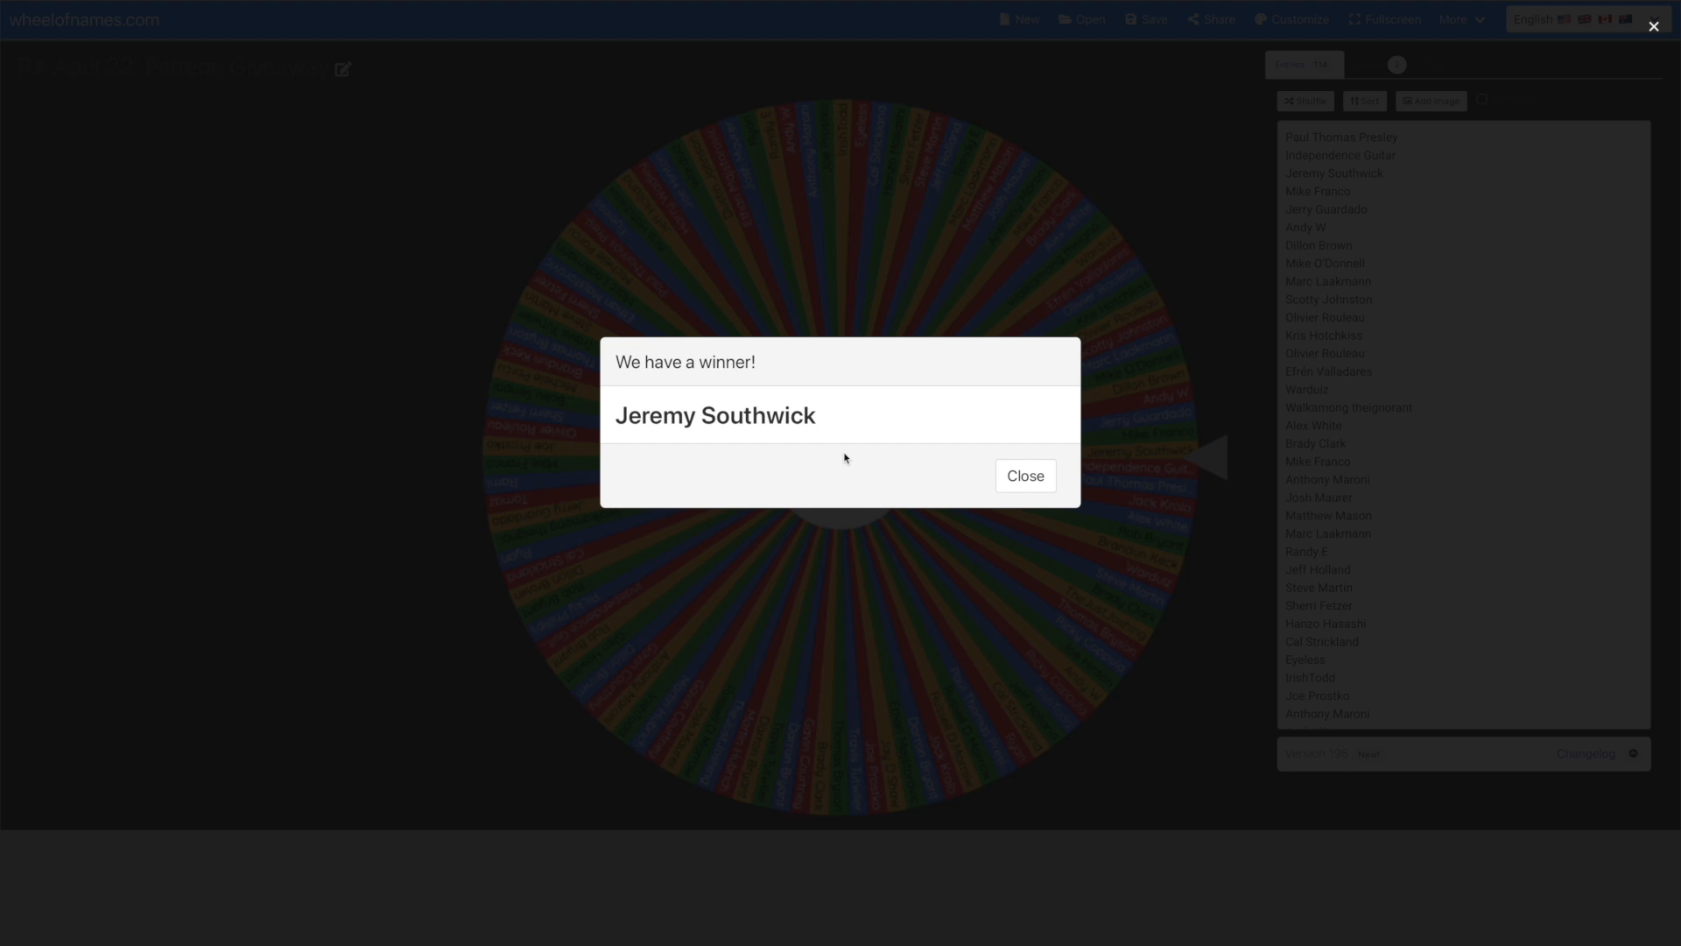
pyautogui.click(1023, 475)
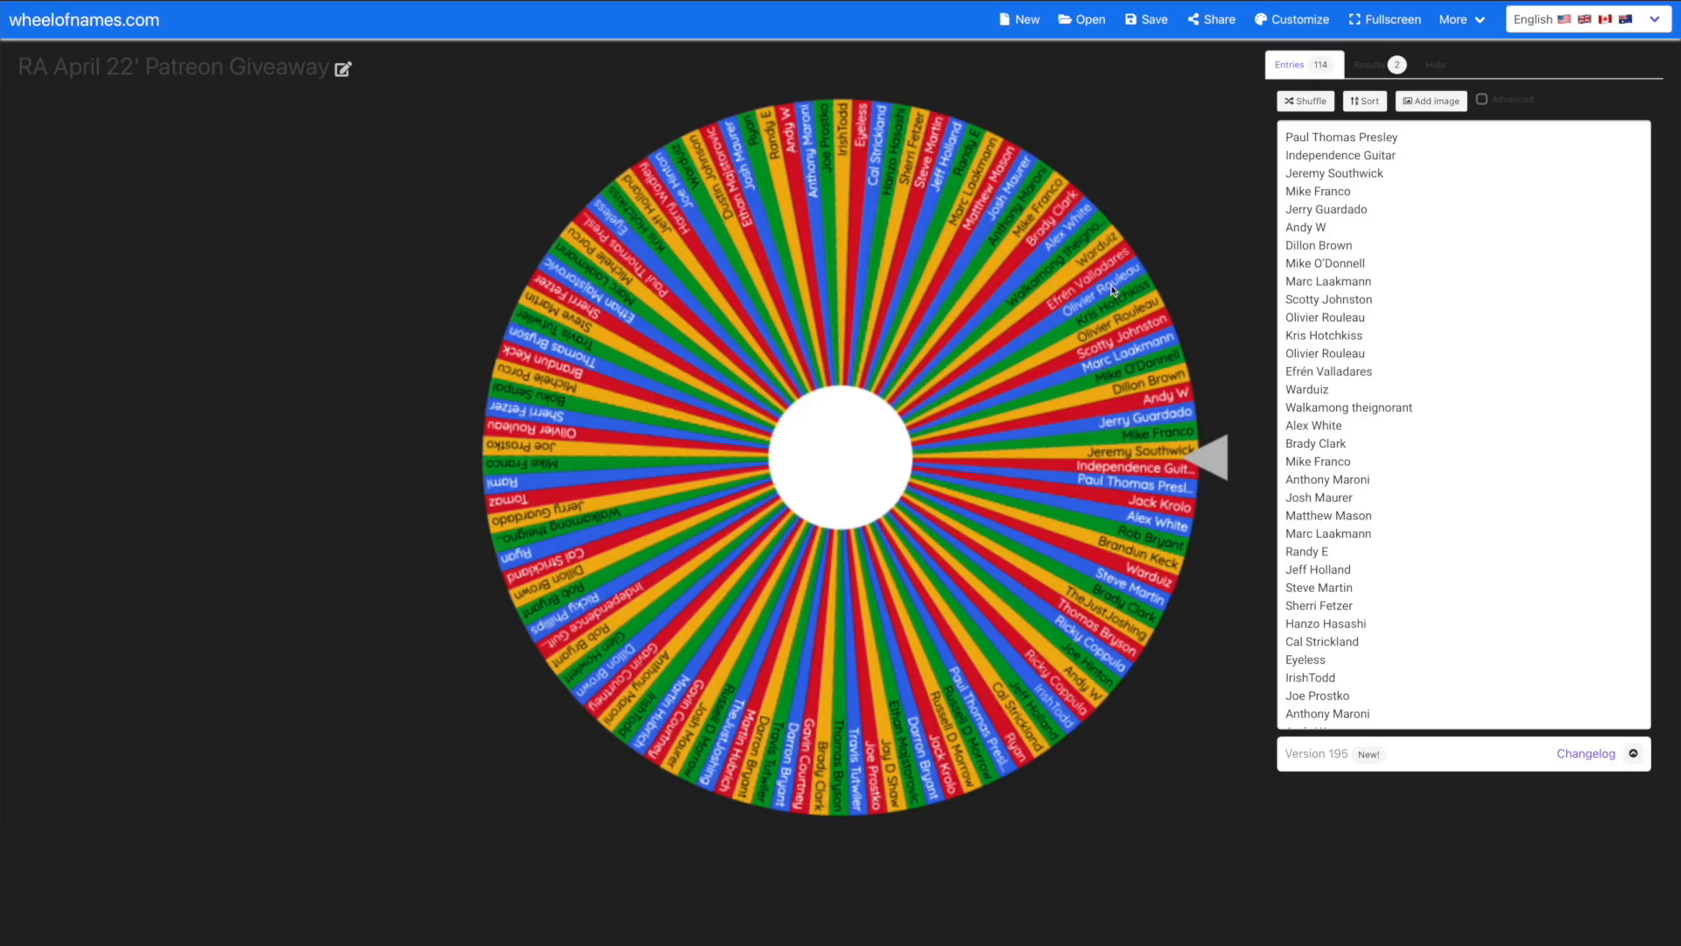
pyautogui.click(847, 450)
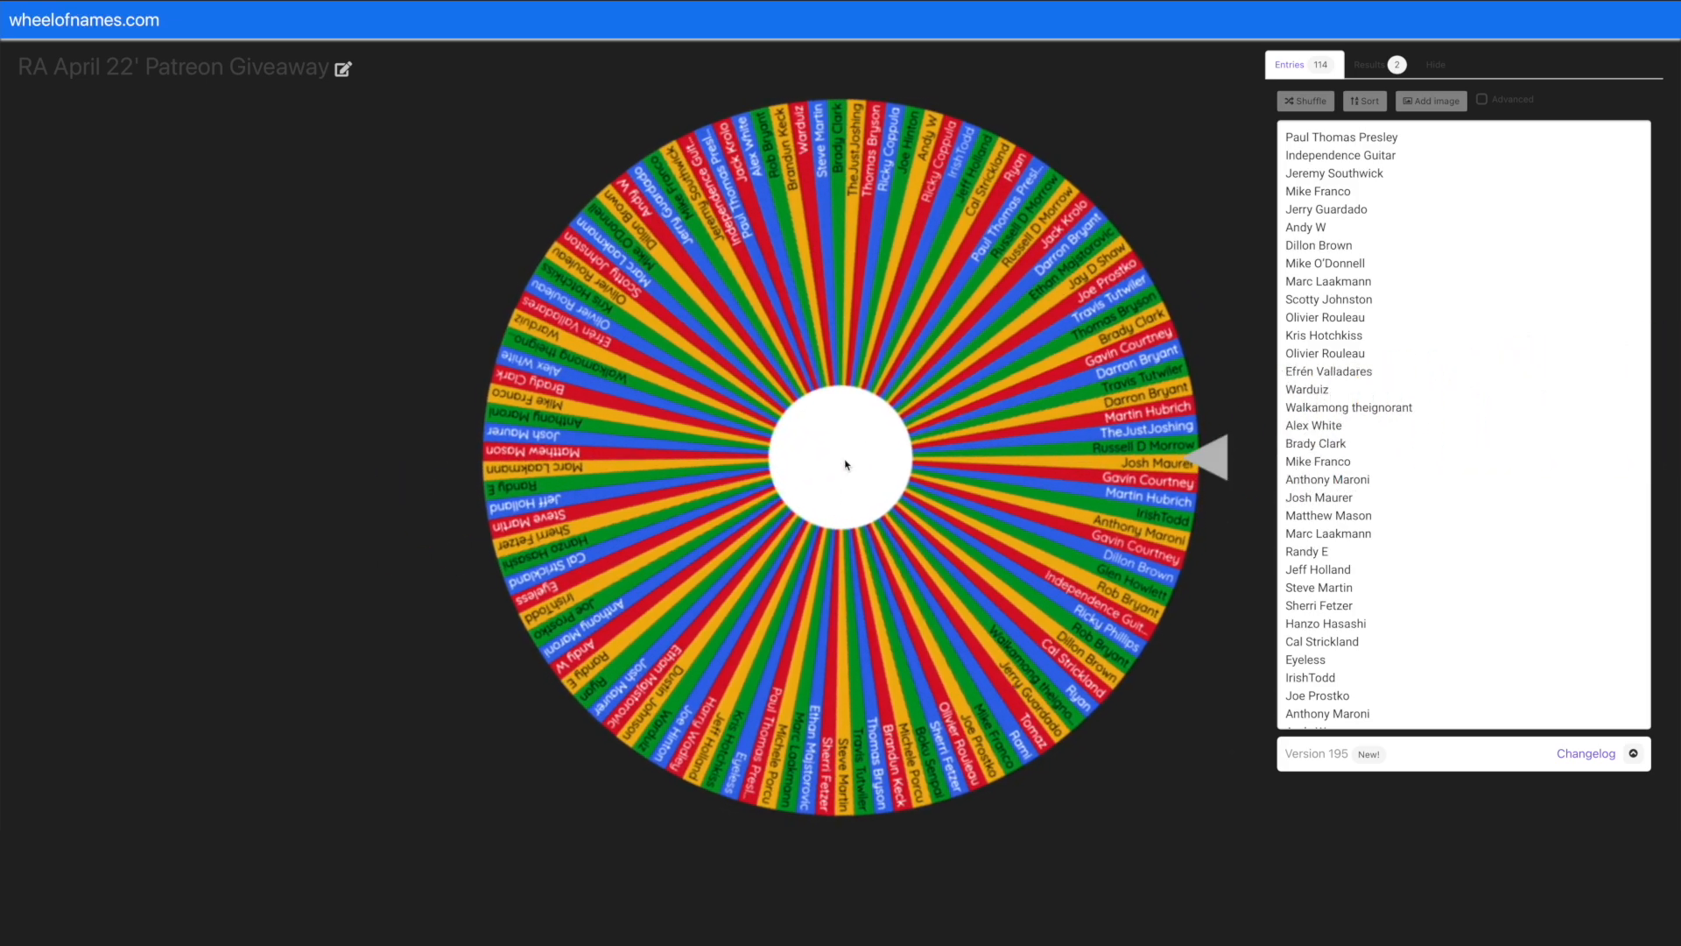
pyautogui.click(847, 464)
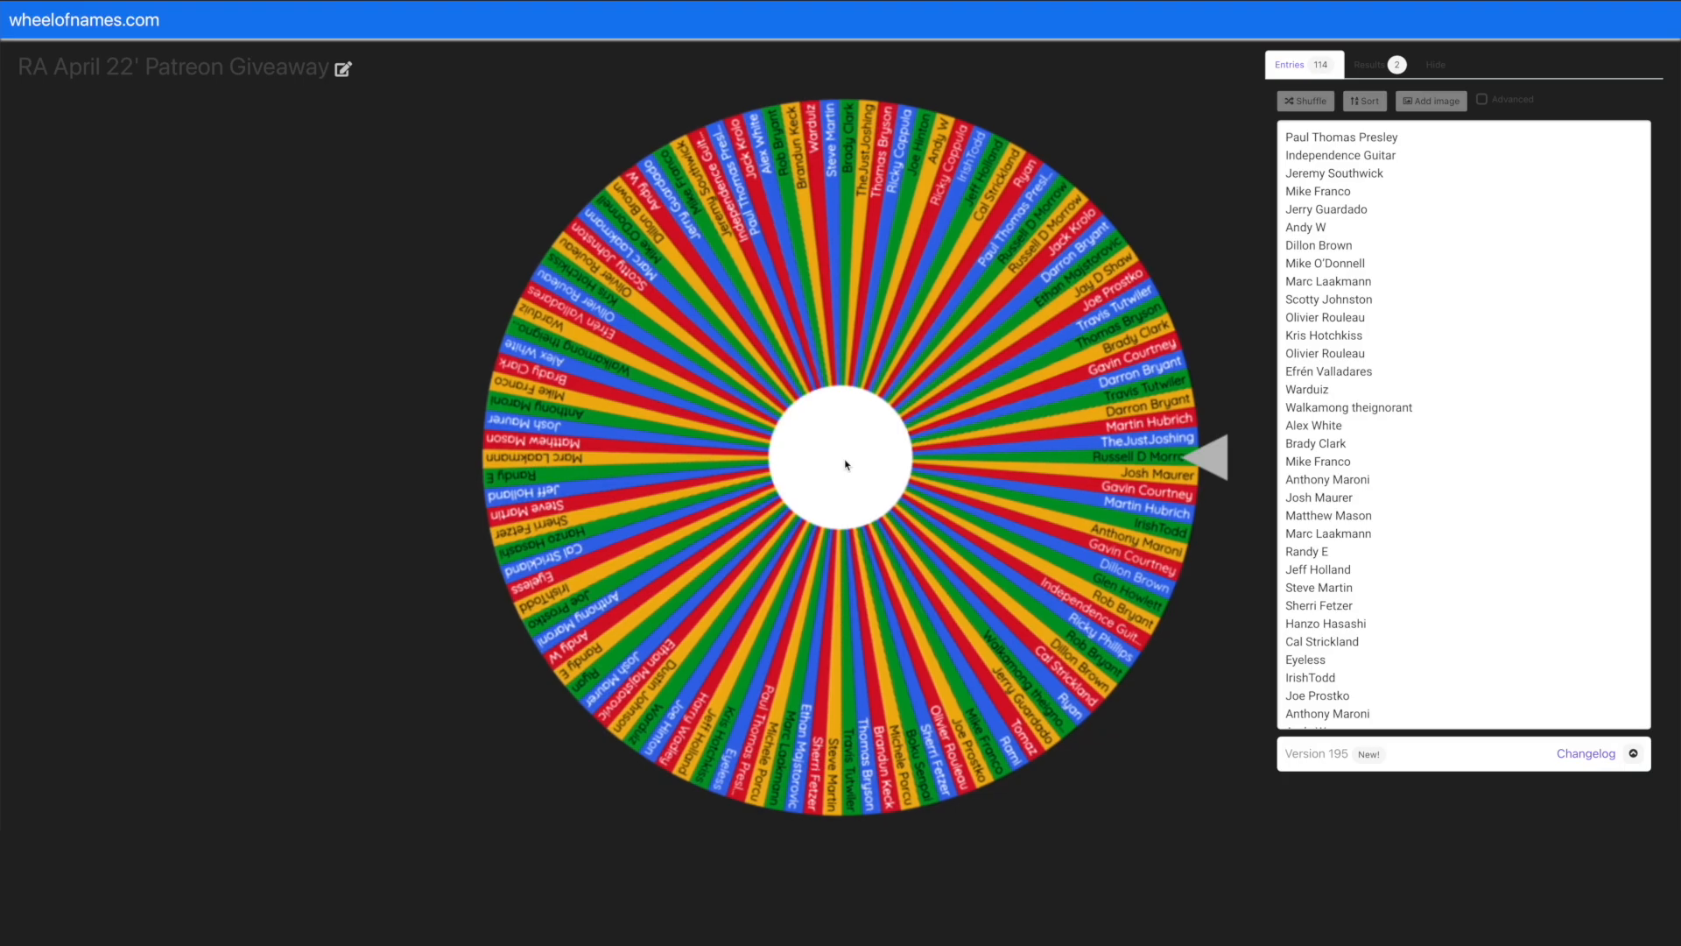
pyautogui.click(847, 464)
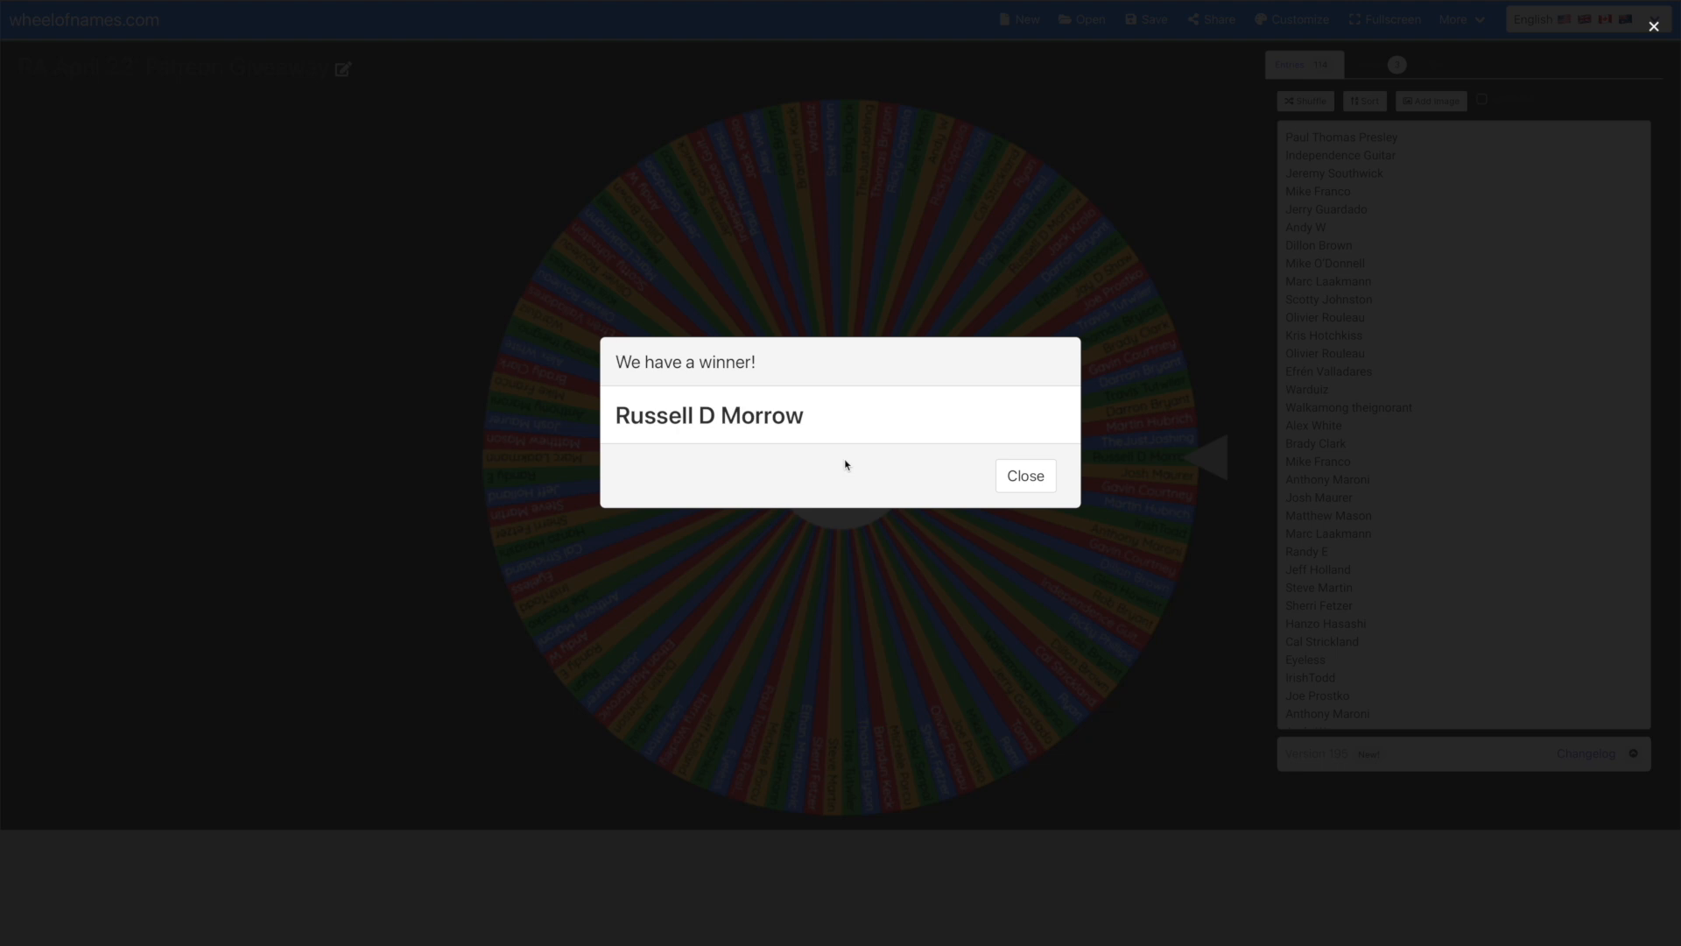
pyautogui.click(1022, 475)
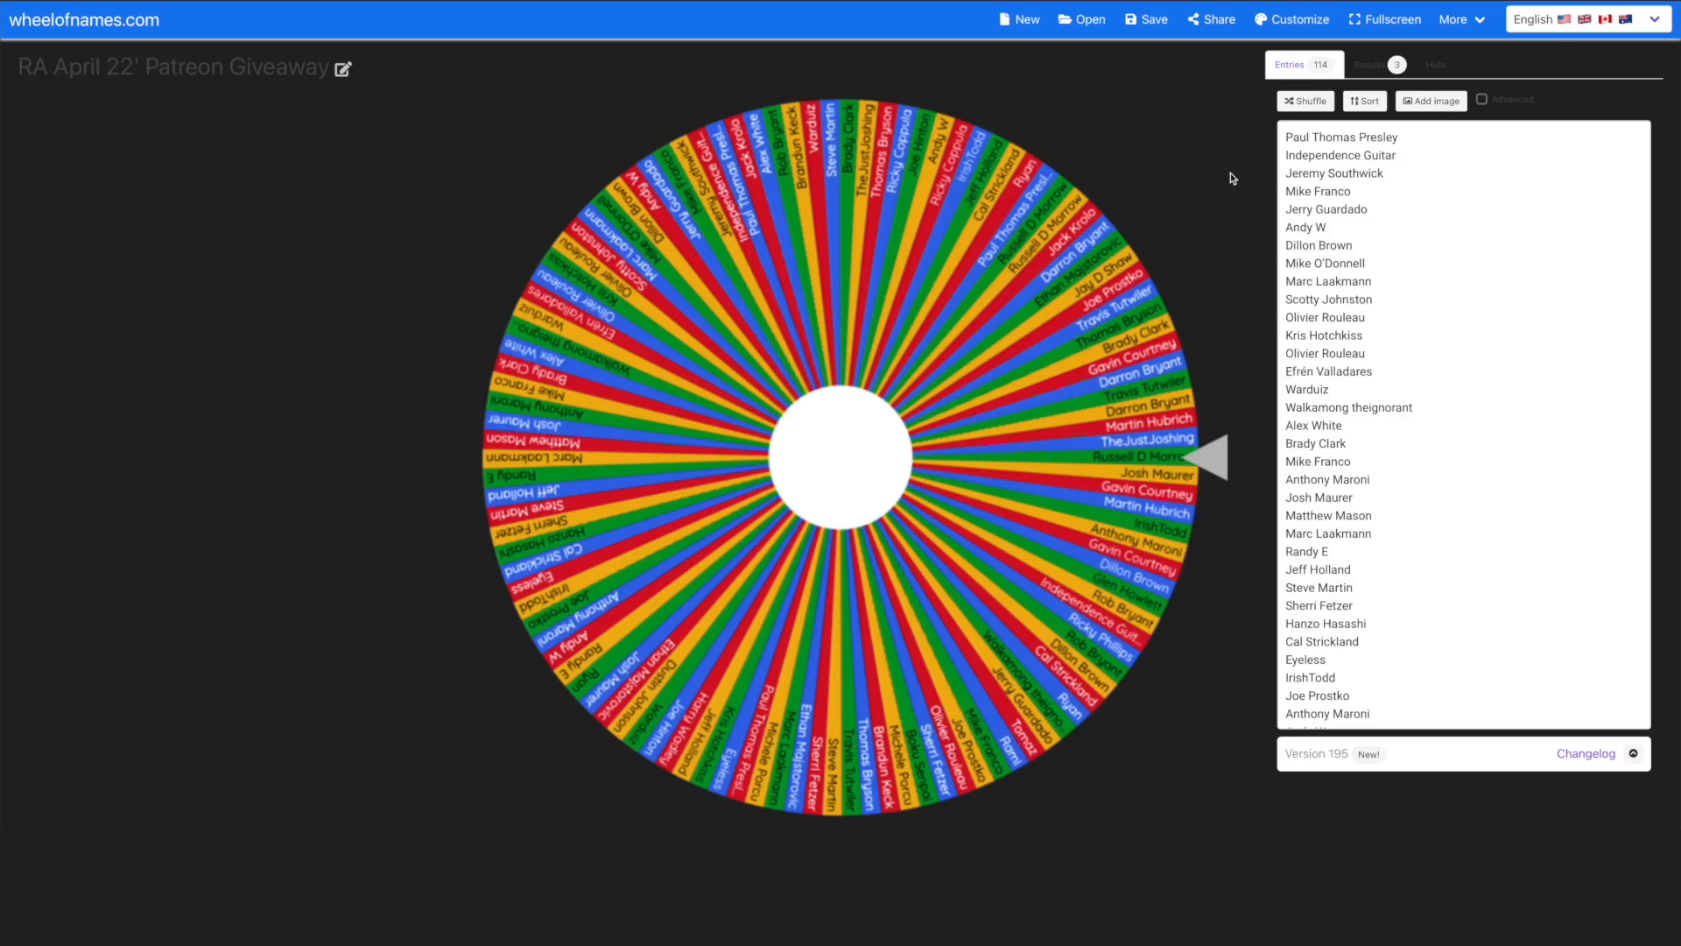
pyautogui.click(1370, 63)
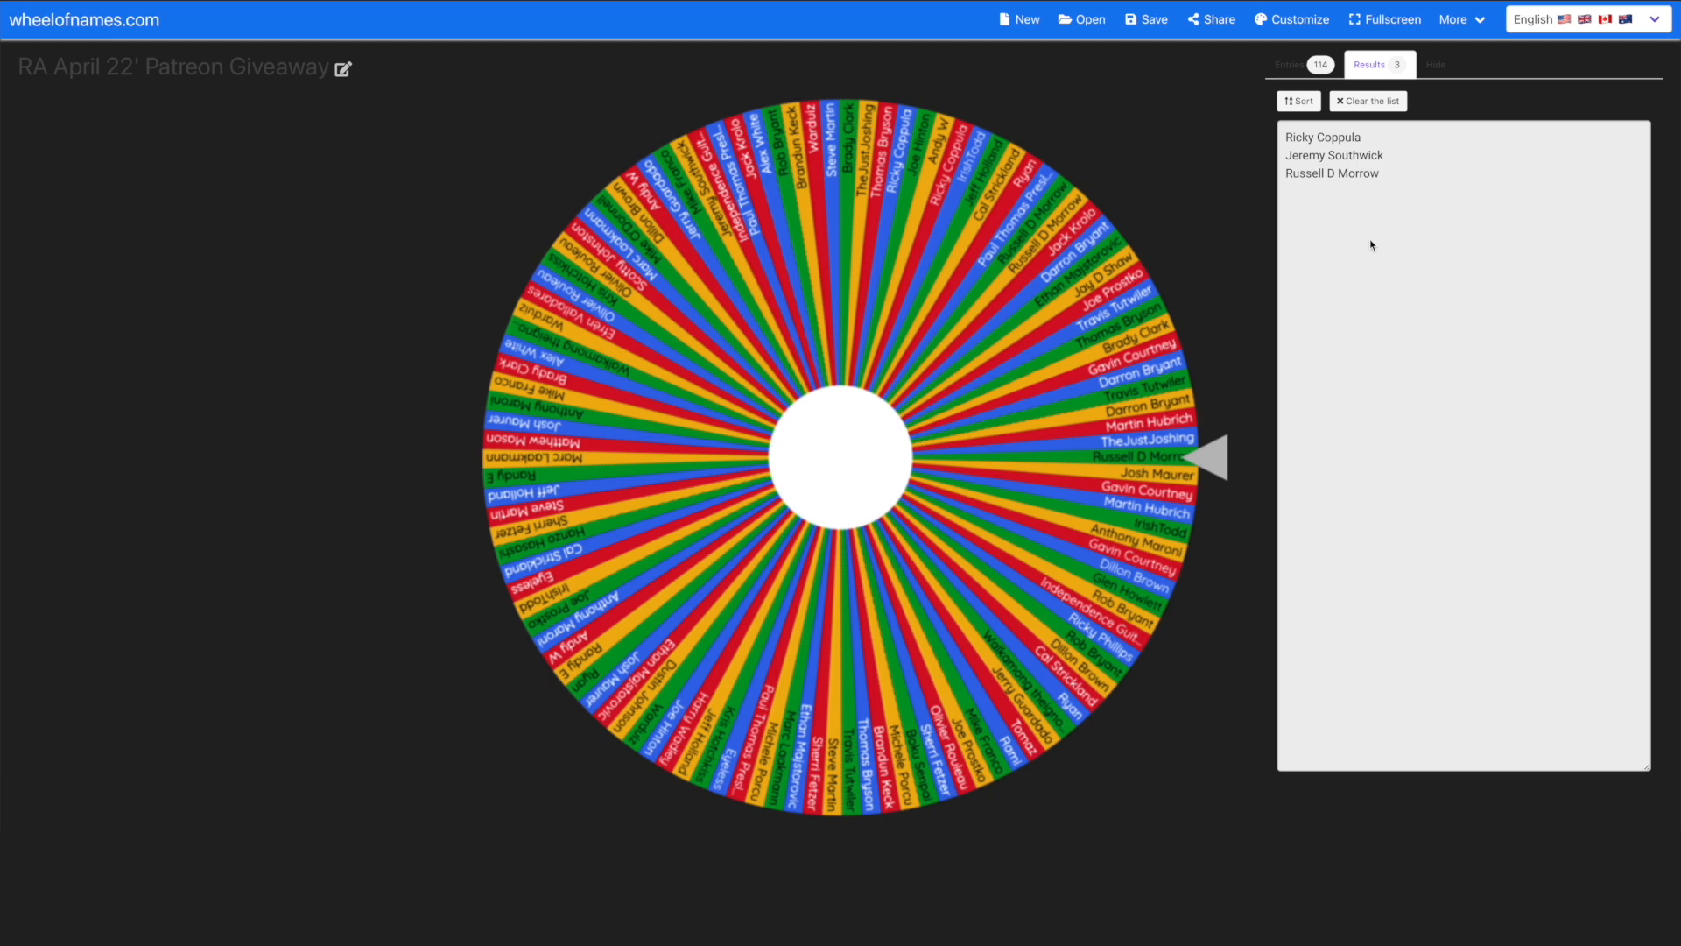
pyautogui.moveTo(1347, 219)
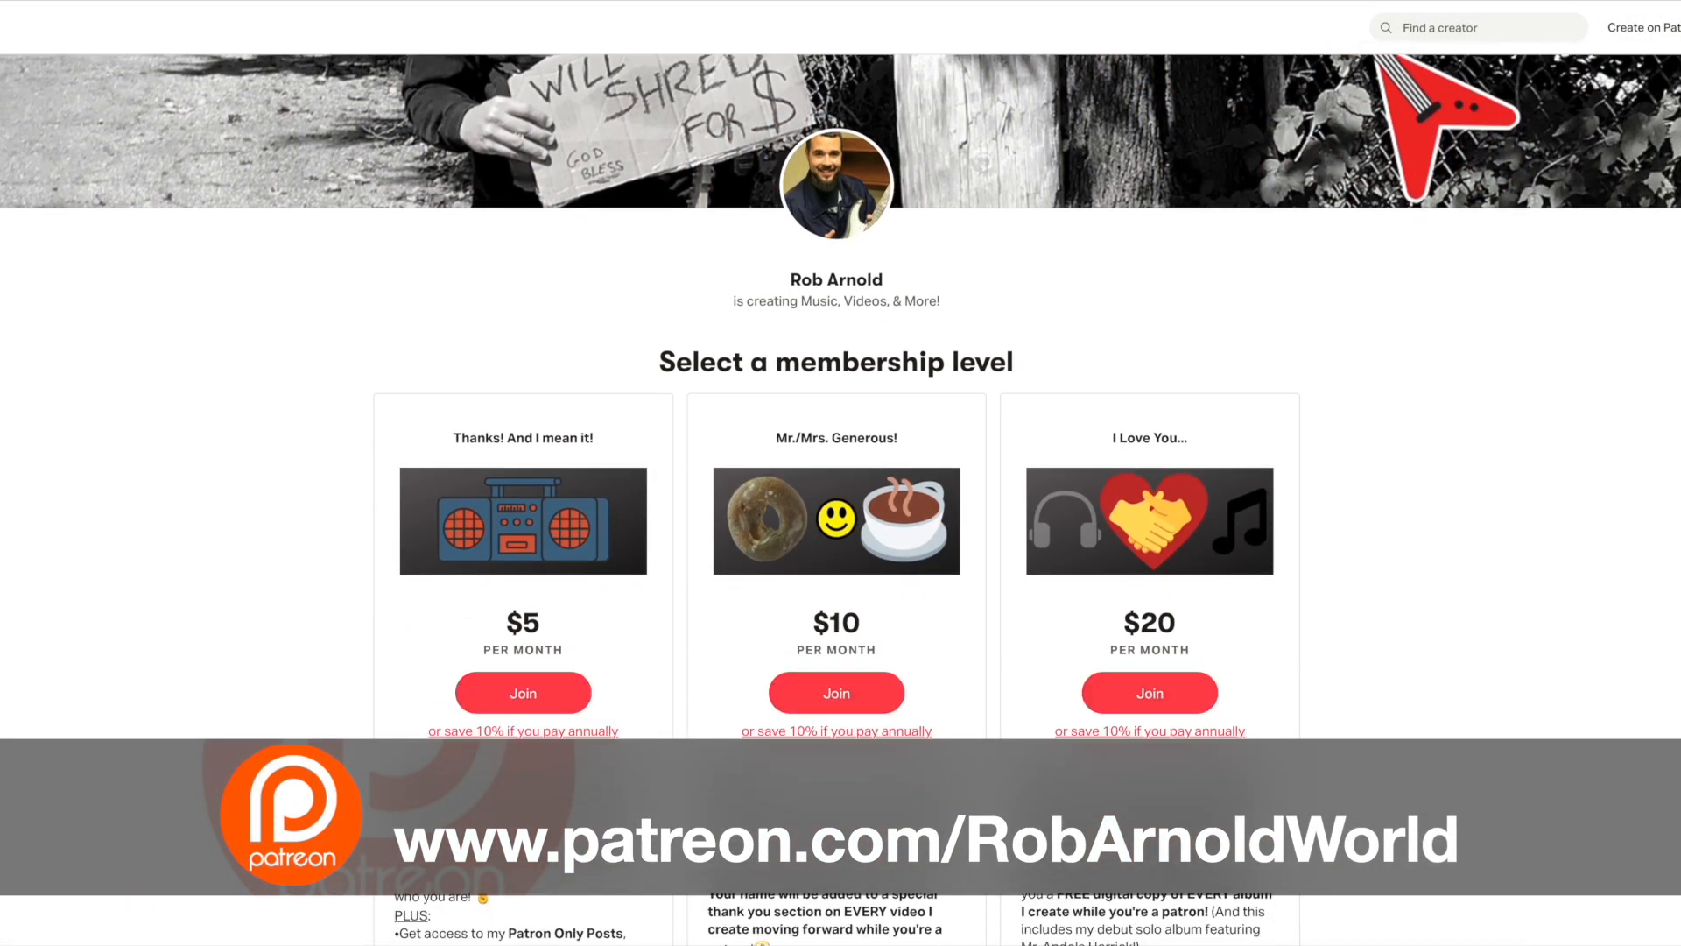
# Step: Scroll Rob Arnold's Patreon page past the membership tiers and About to Recent posts
pyautogui.scroll(-3)
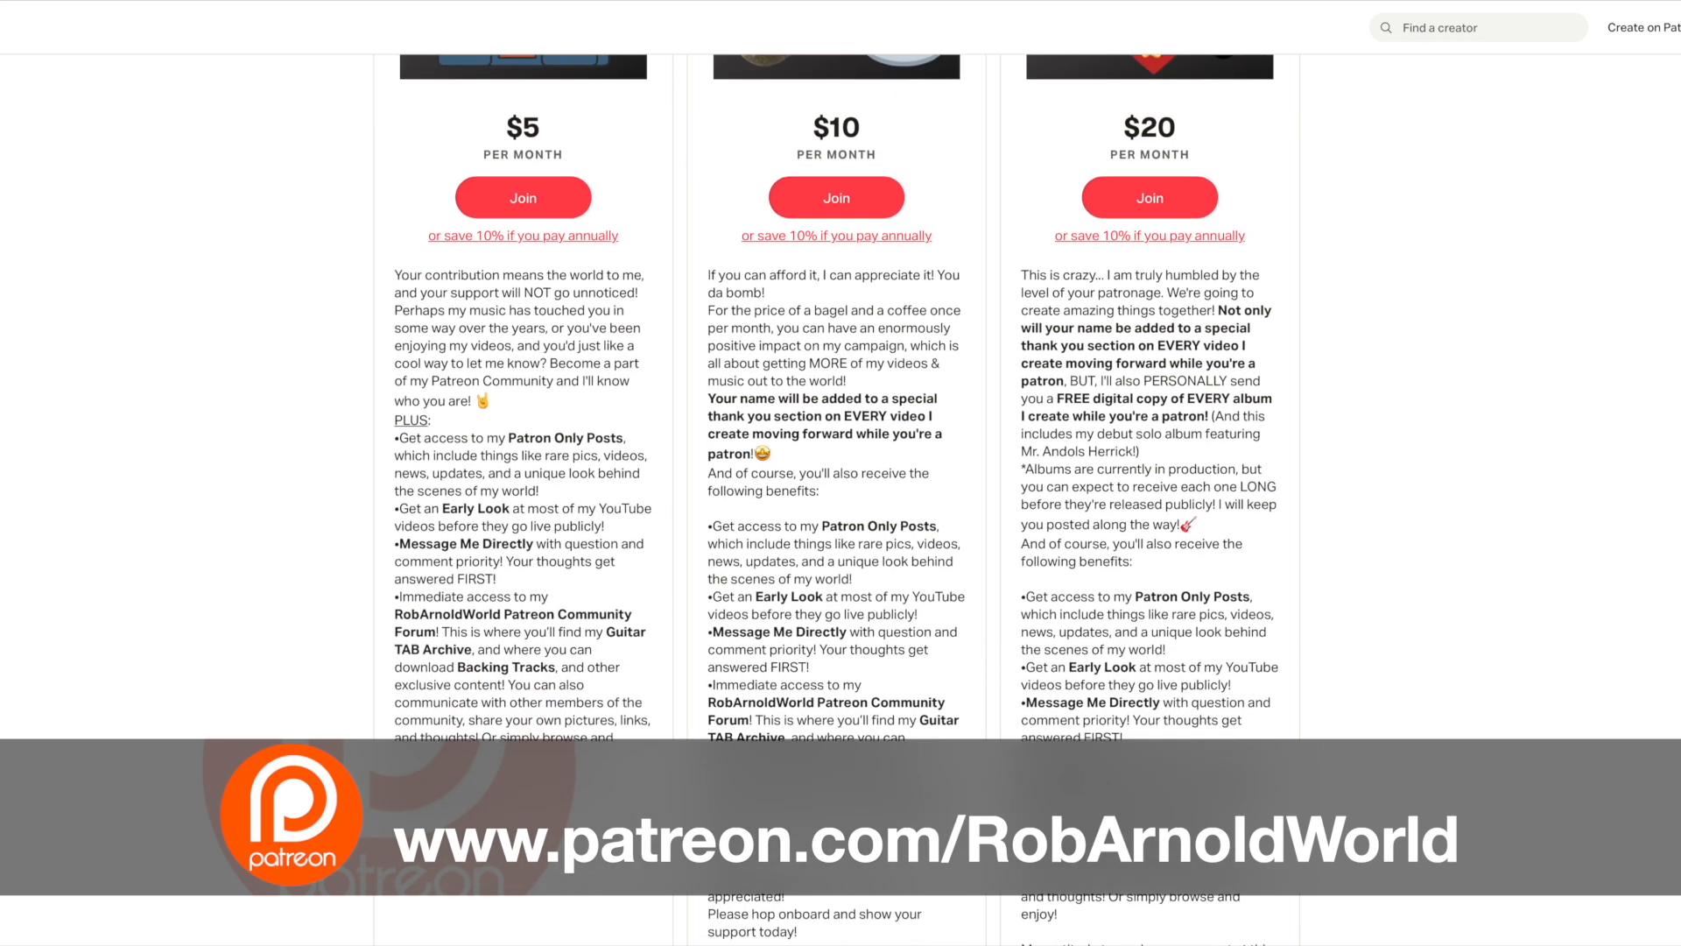
pyautogui.scroll(3)
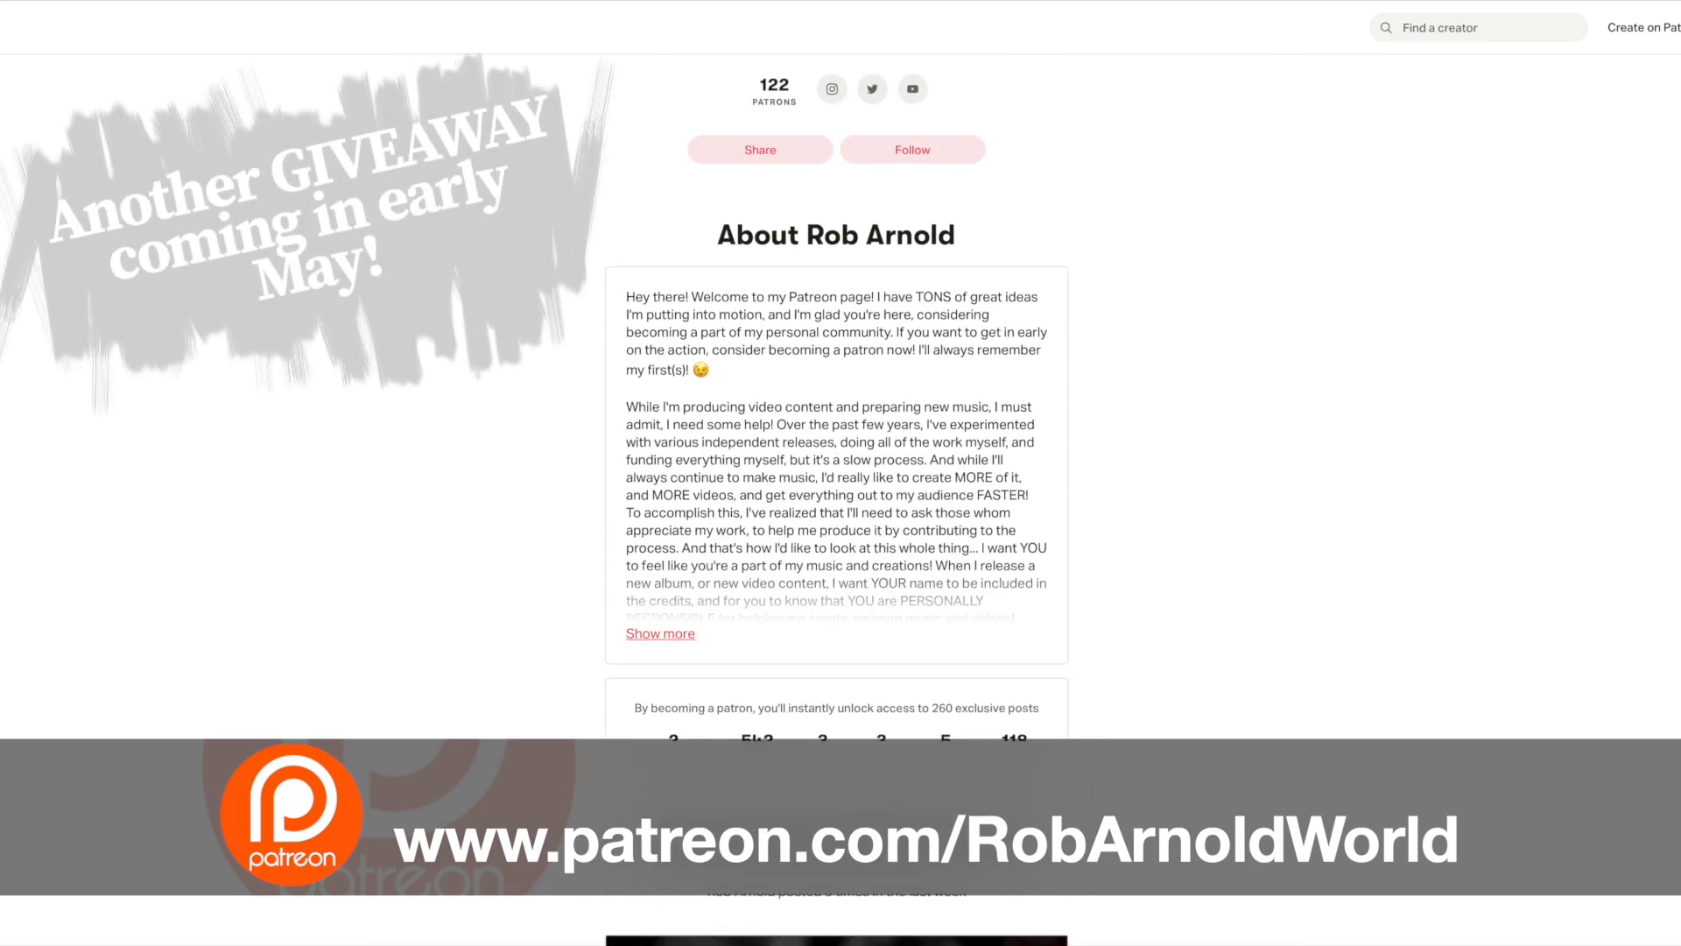
pyautogui.scroll(-3)
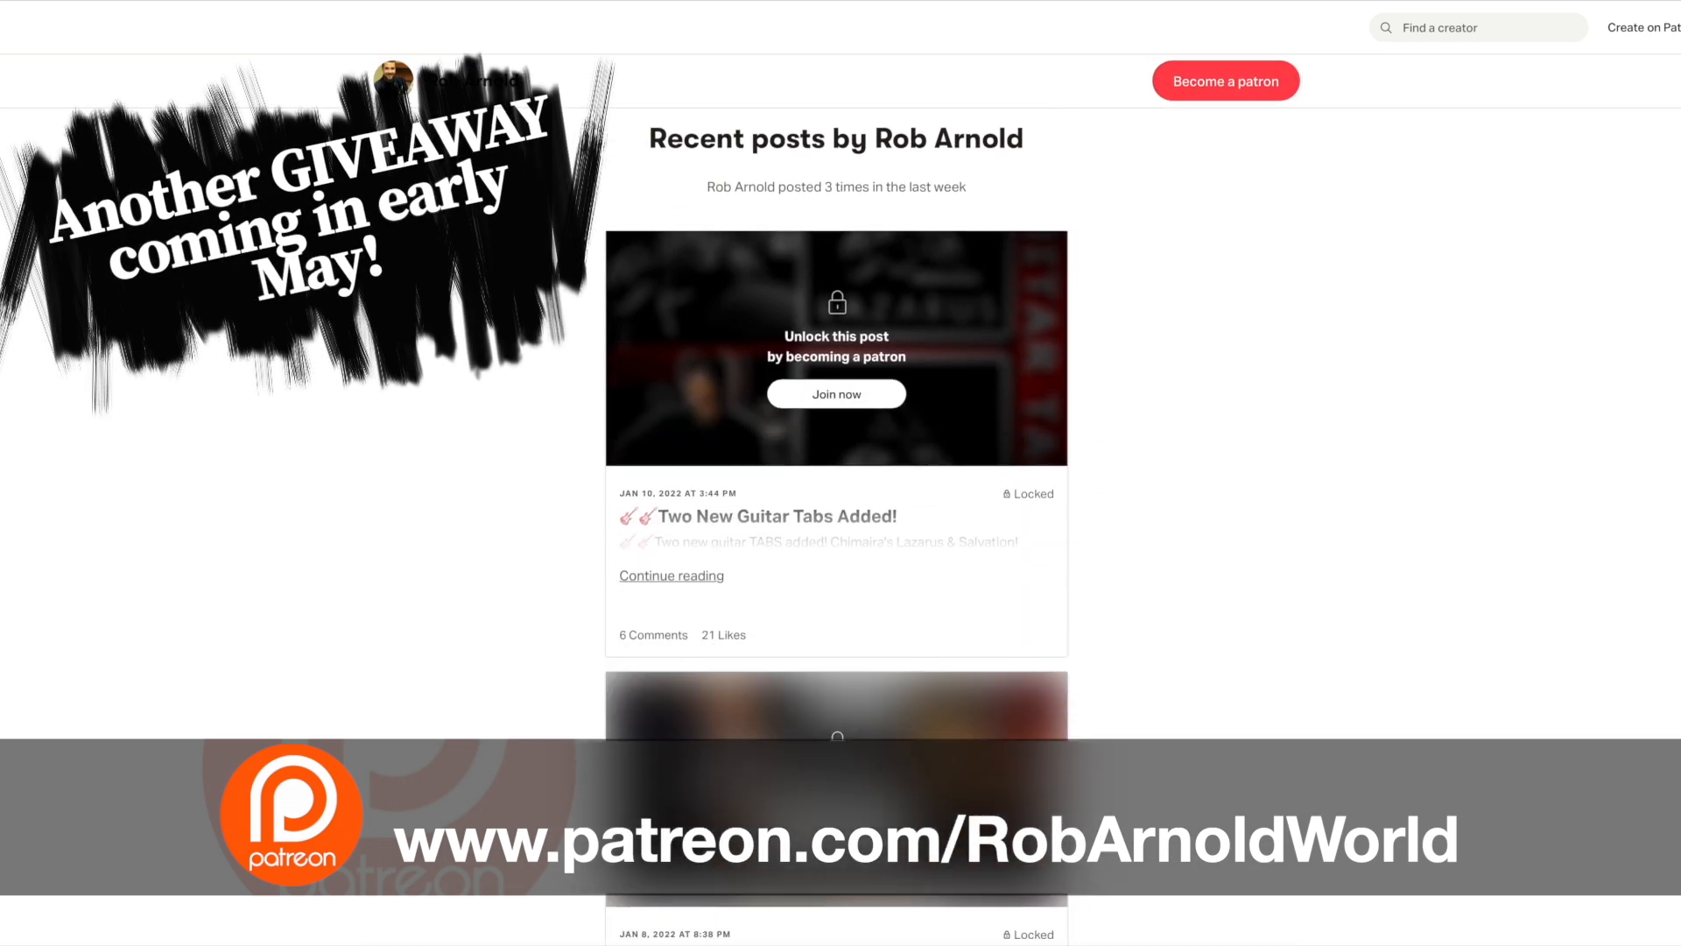
pyautogui.scroll(-3)
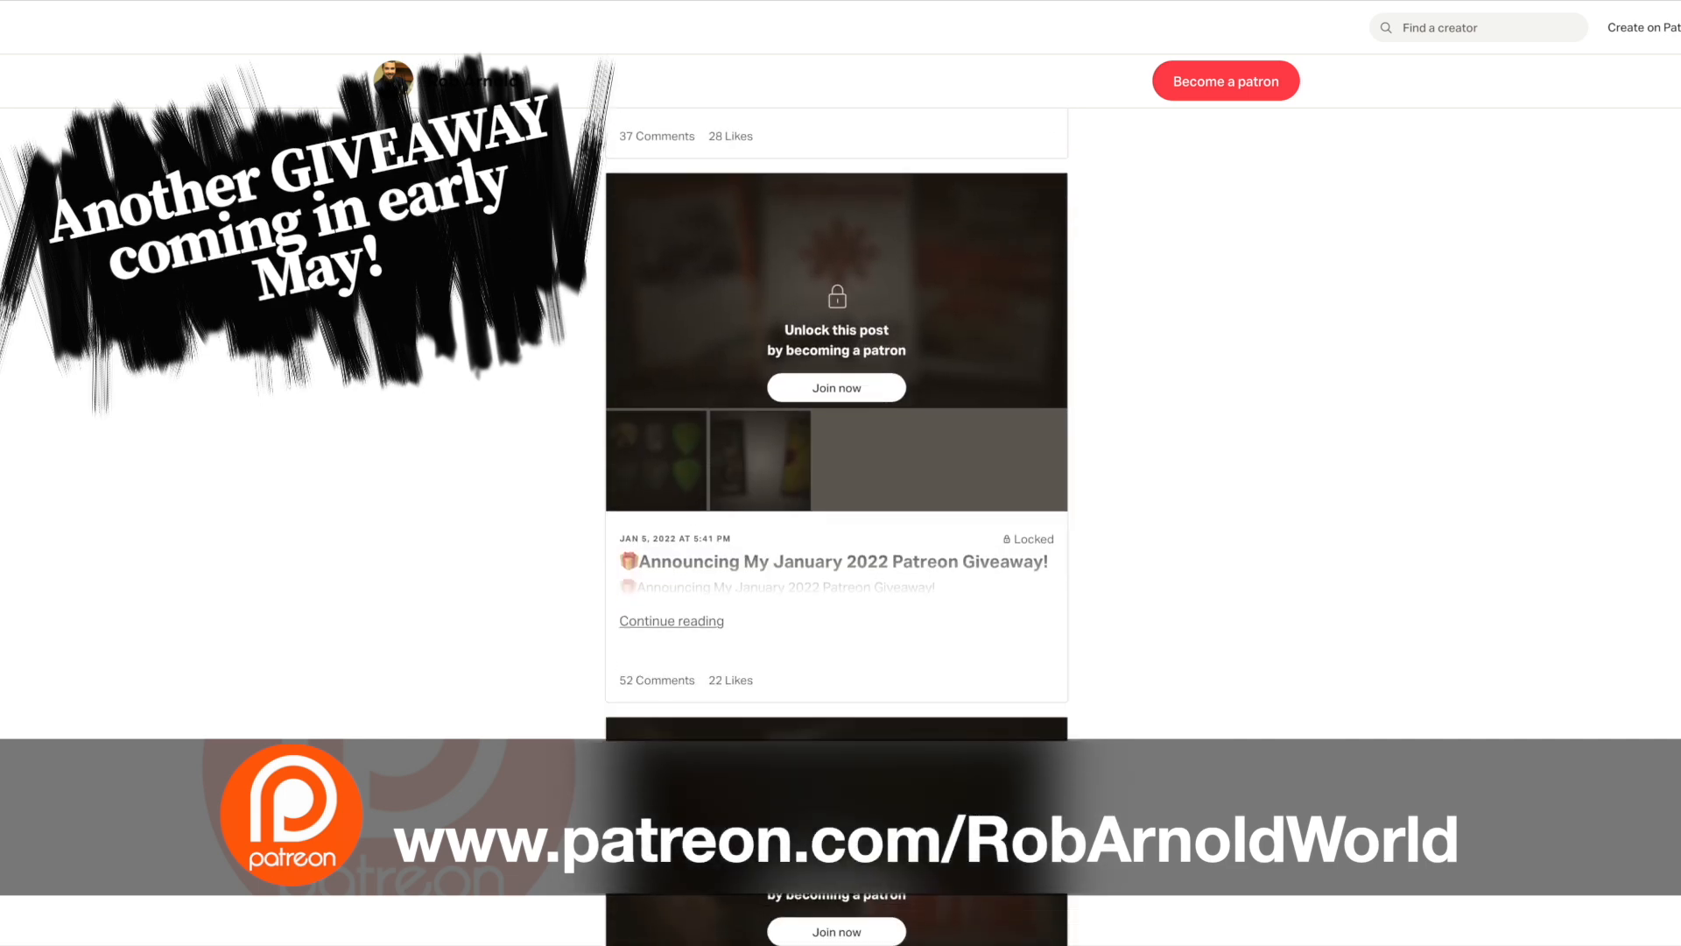
pyautogui.scroll(-3)
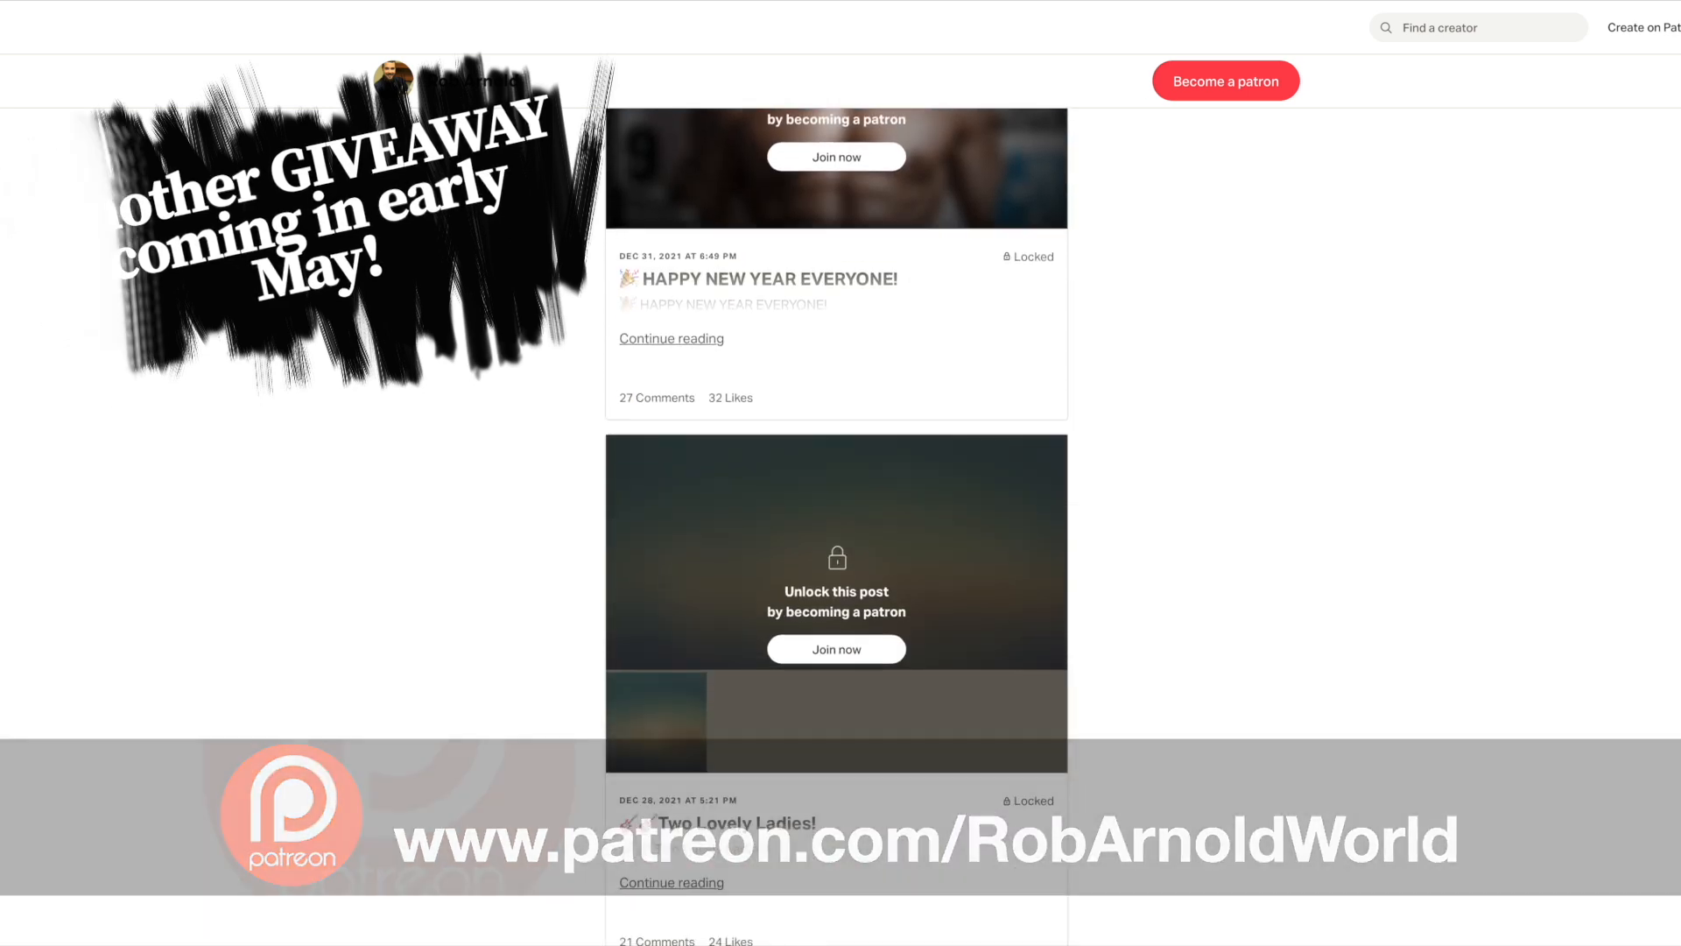